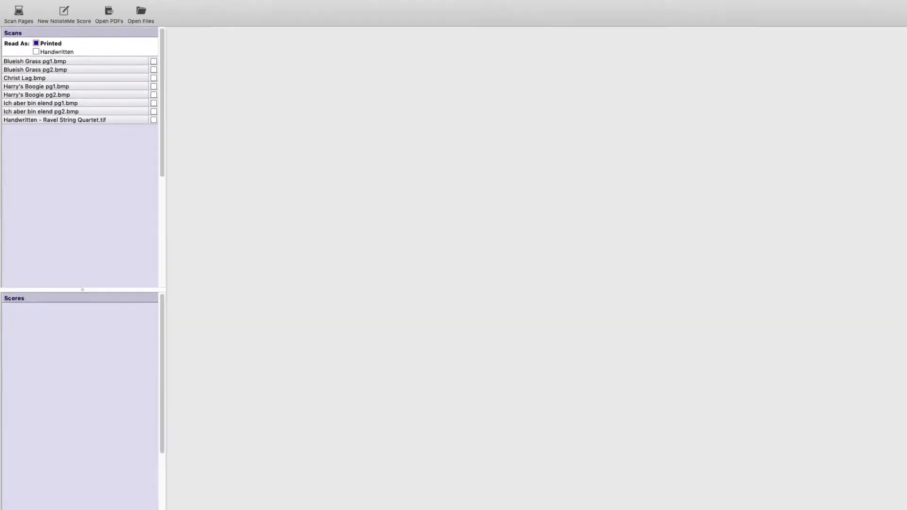
Open the program preferences and close them without changing anything
left_click(152, 9)
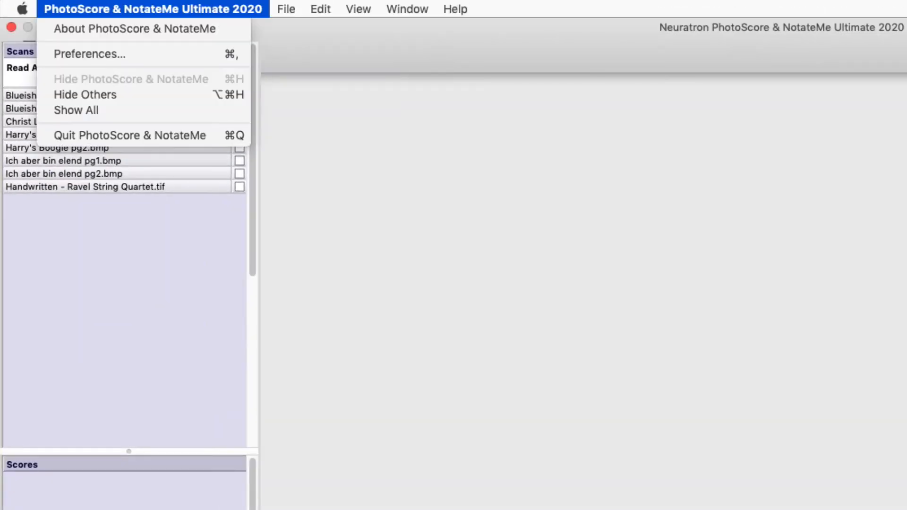
mouse_move(88, 54)
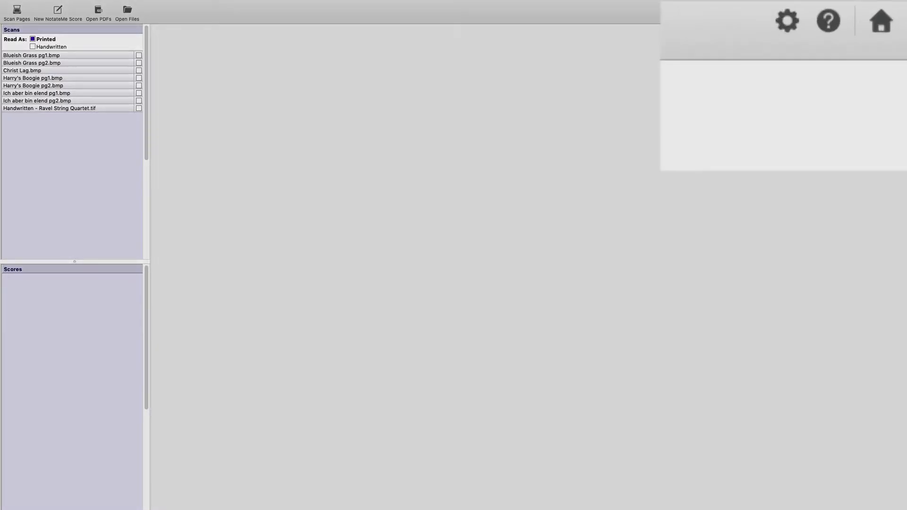
left_click(786, 20)
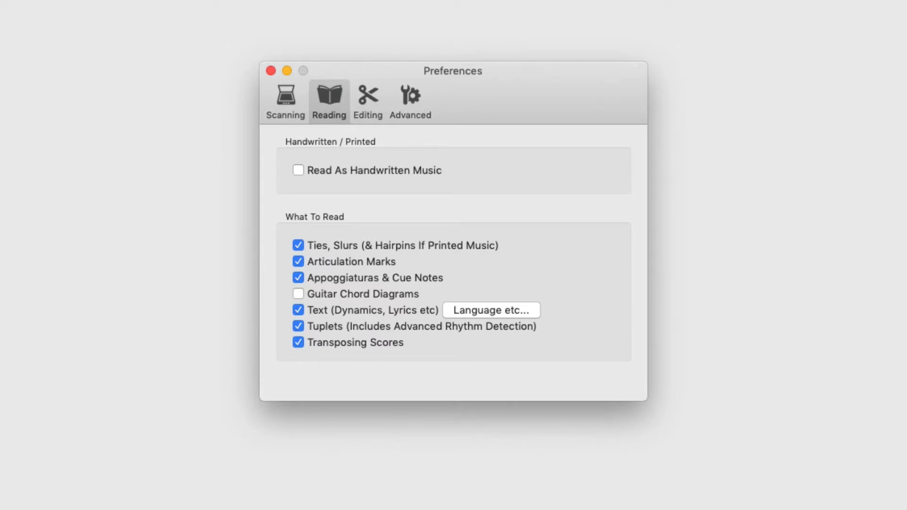
left_click(270, 70)
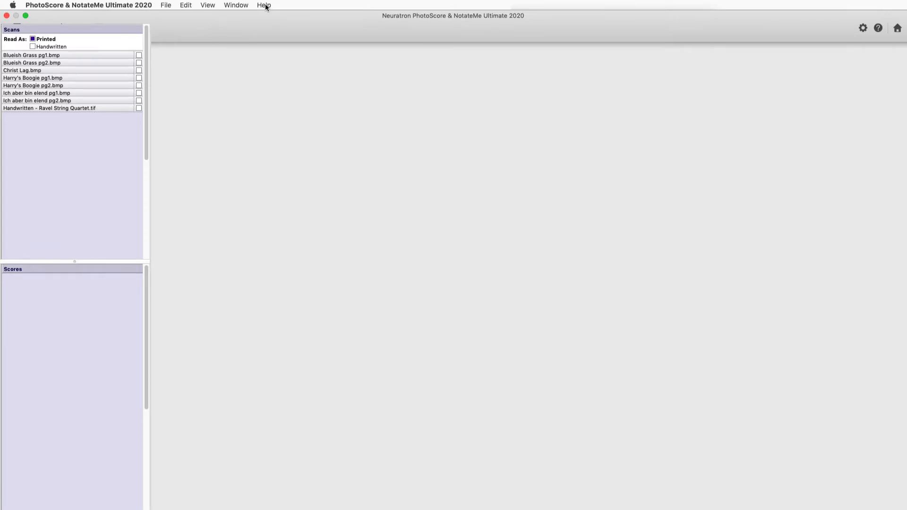
left_click(263, 5)
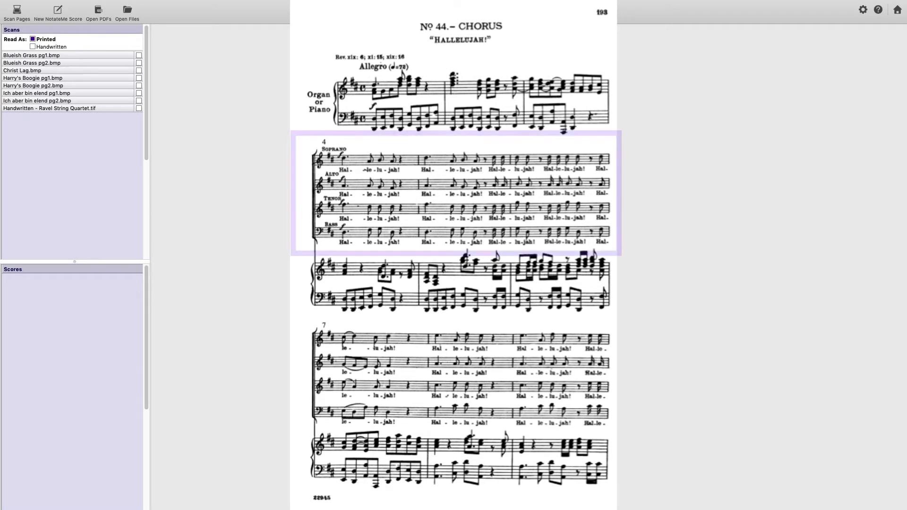
left_click(456, 194)
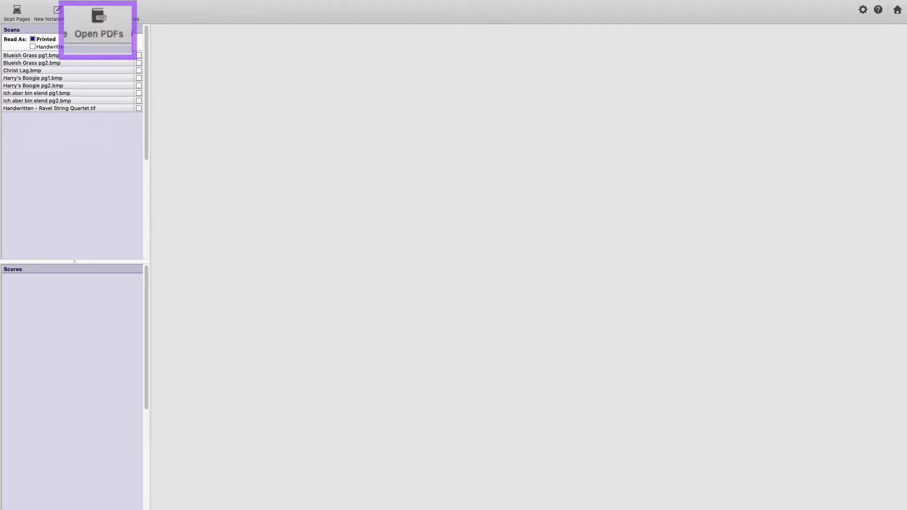
mouse_move(97, 11)
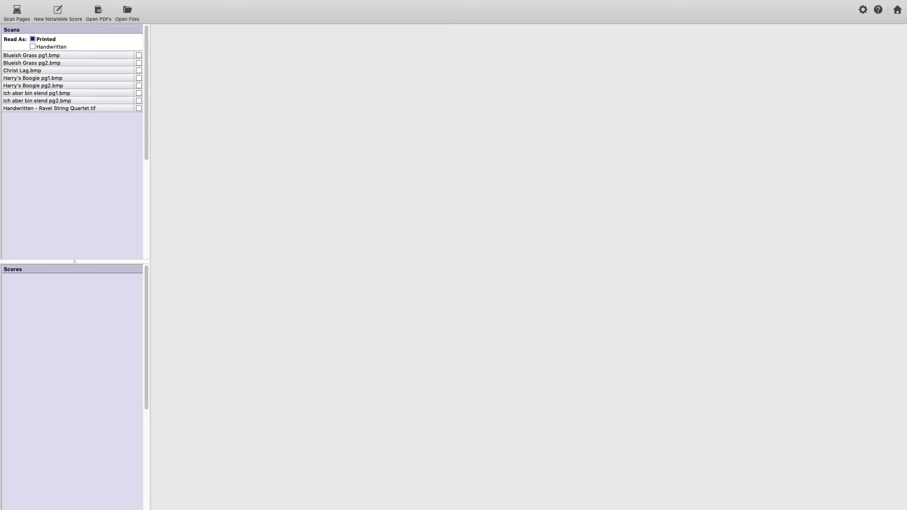
Read pages 191–201 of the Messiah PDF at High (>350dpi) resolution
left_click(98, 10)
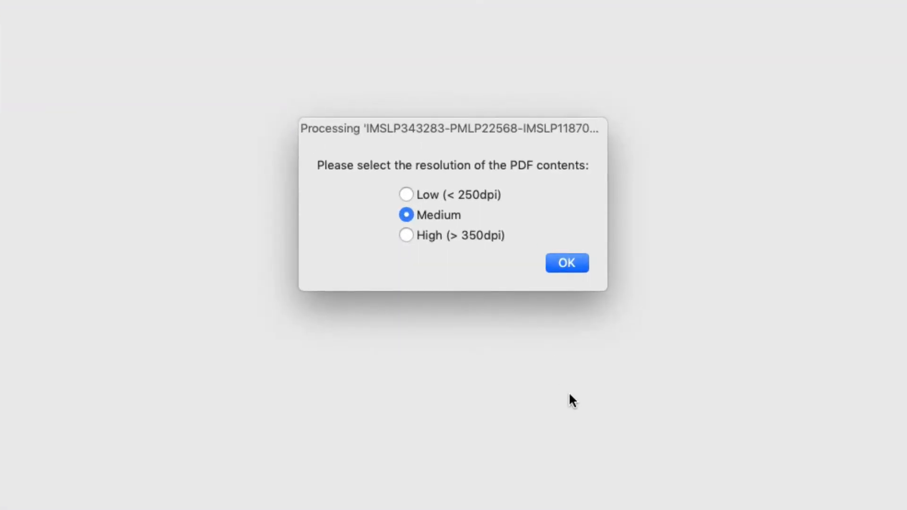
left_click(406, 236)
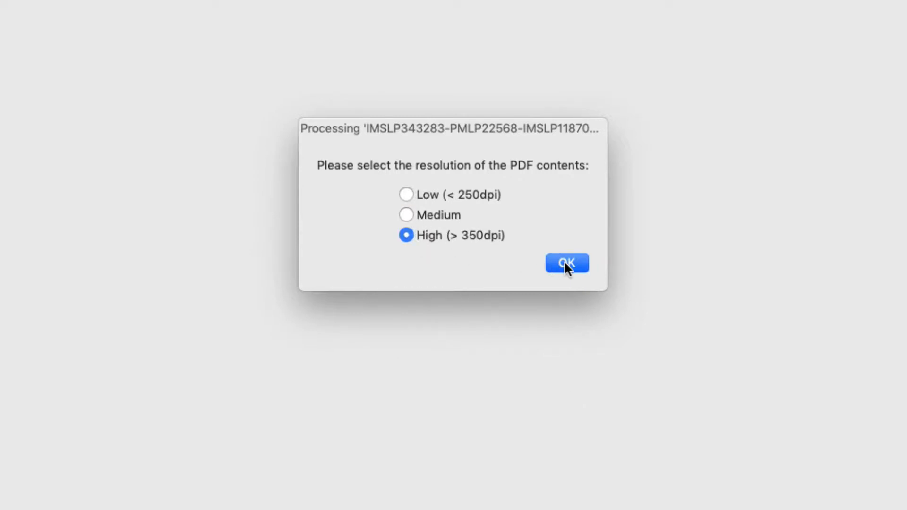
left_click(566, 263)
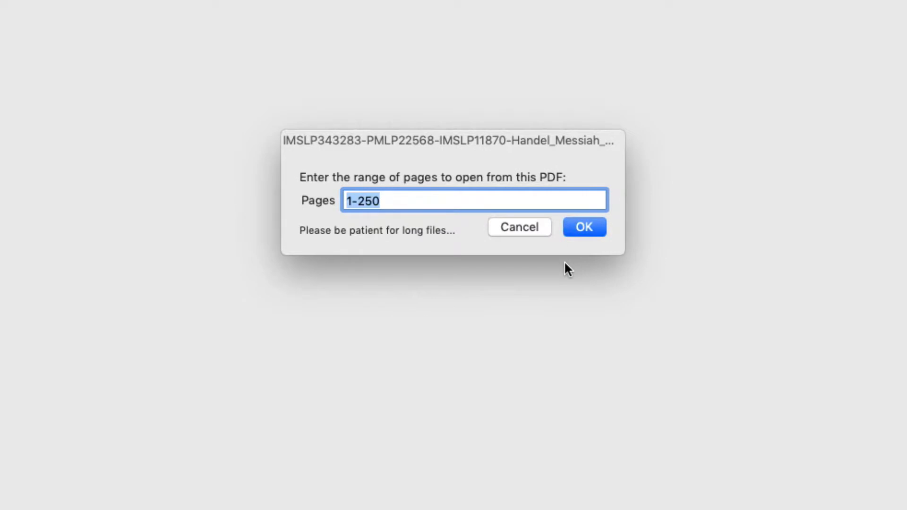
type("191")
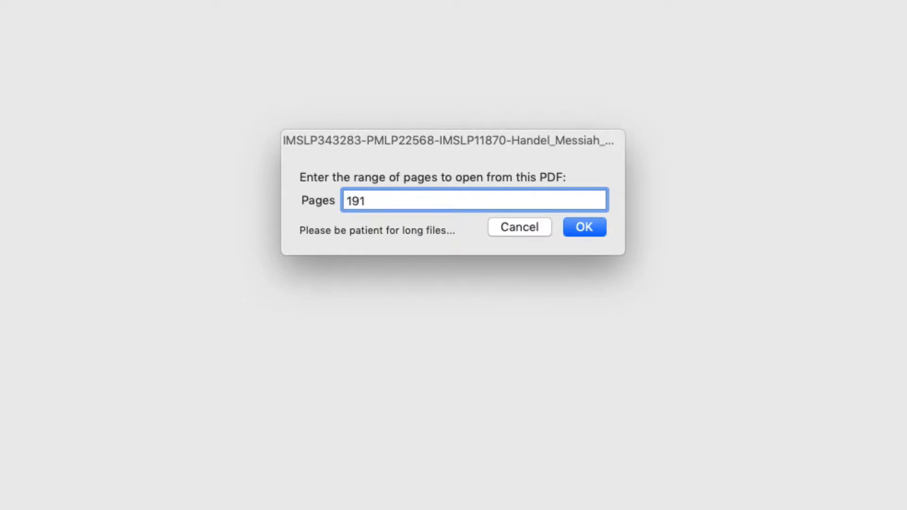
type("-201")
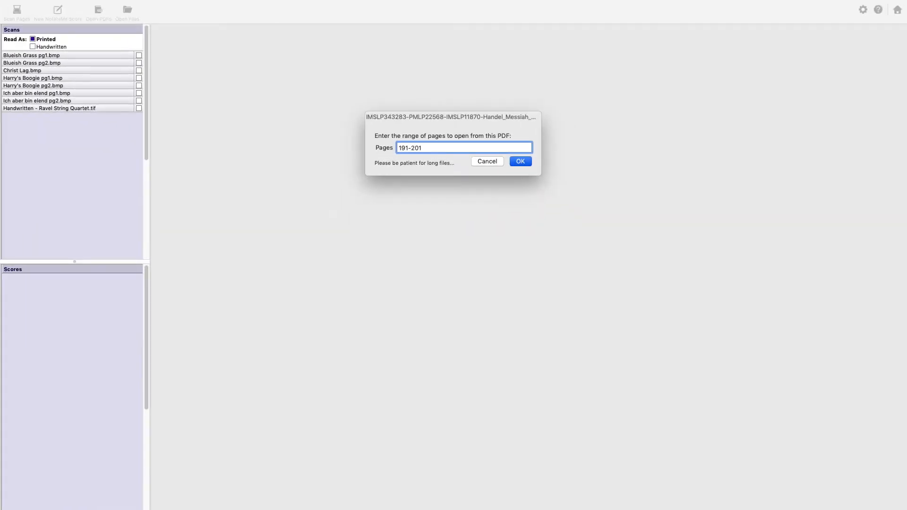
left_click(518, 160)
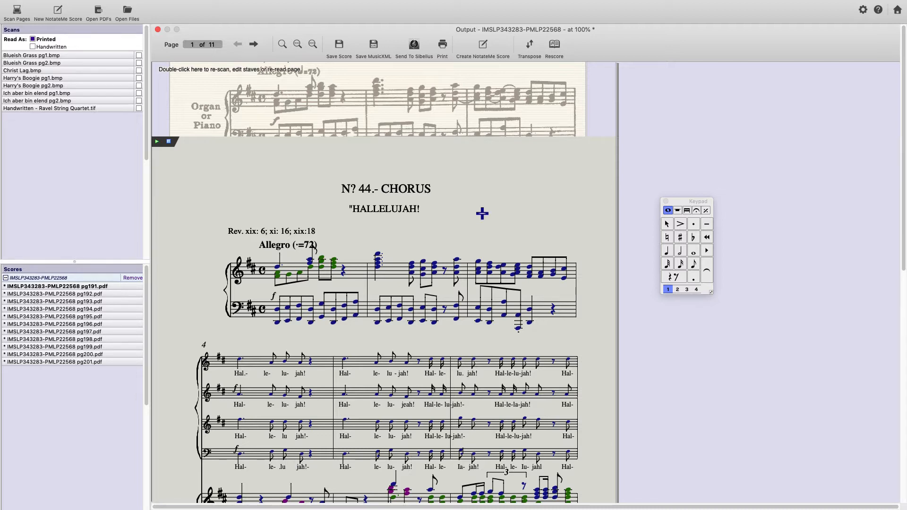
Open the Full Detail view, magnifying part of the original Hallelujah page scan
double_click(385, 188)
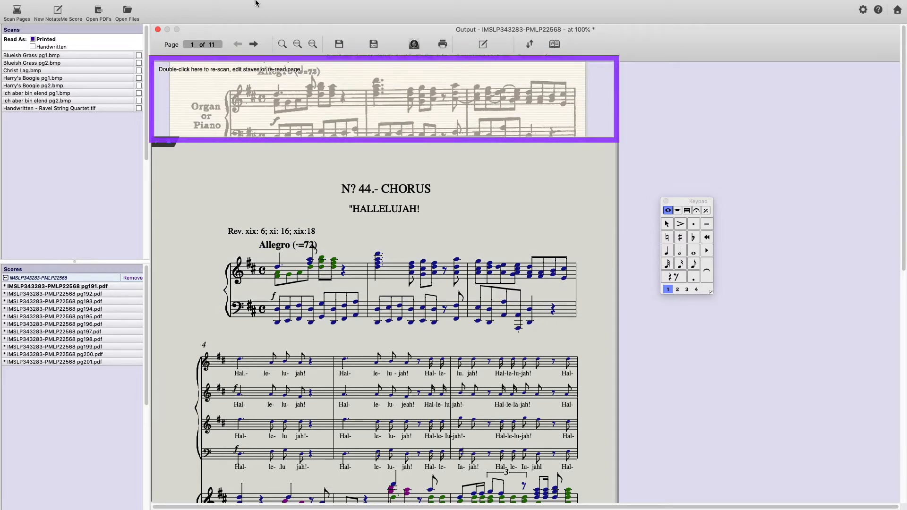
left_click(208, 5)
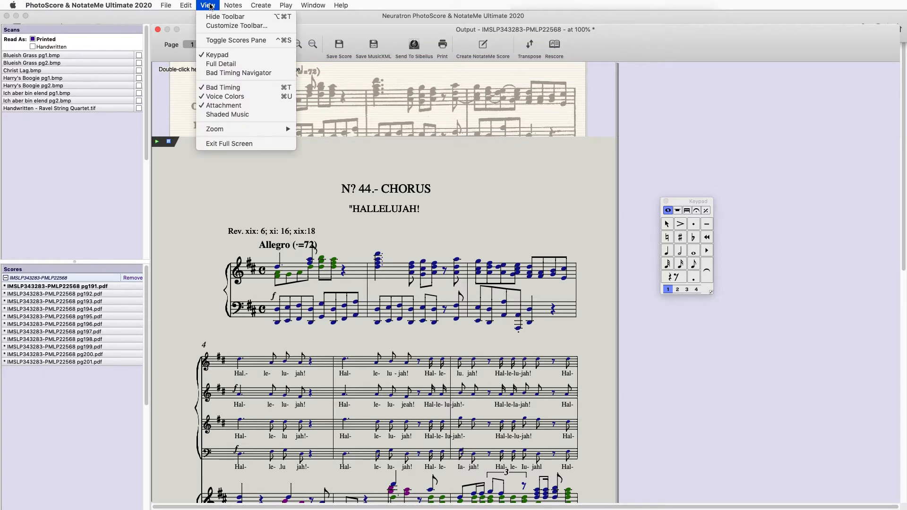
mouse_move(221, 64)
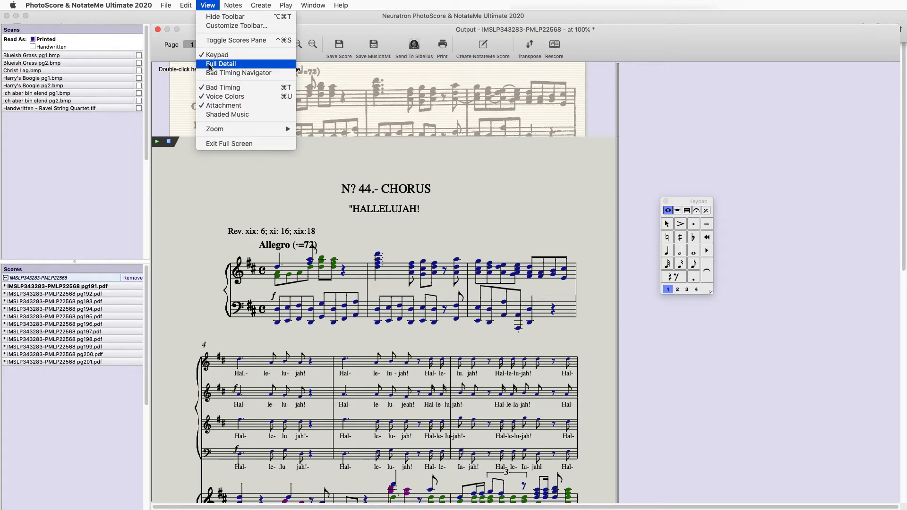
left_click(220, 63)
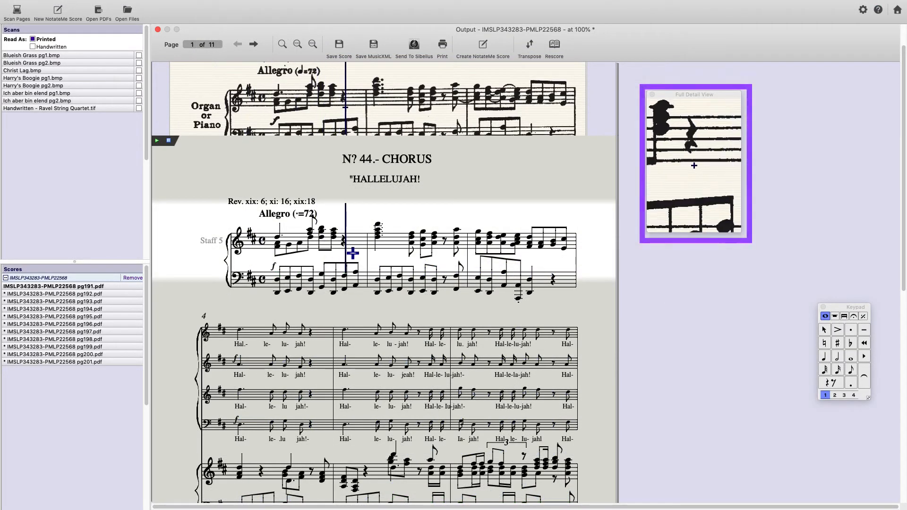
mouse_move(278, 194)
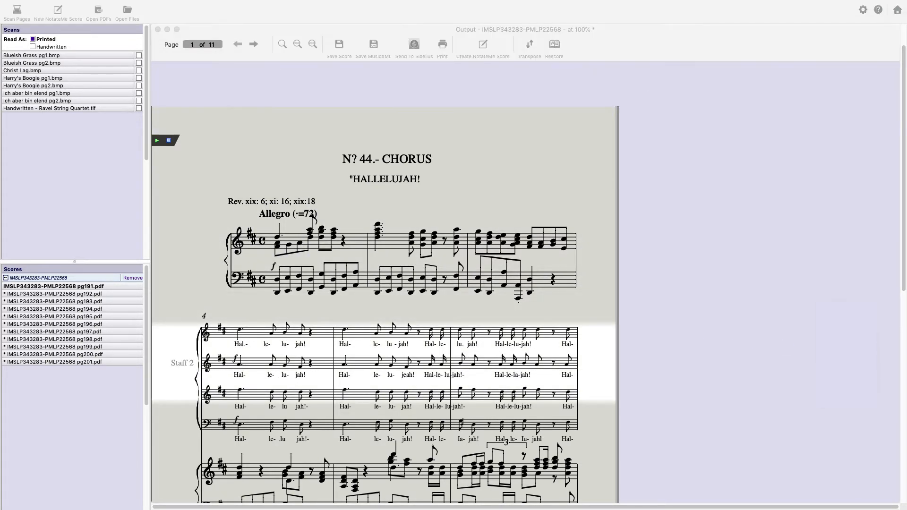
Correct the misread chorus heading to 'No 44.- CHORUS' in Title style
left_click(386, 158)
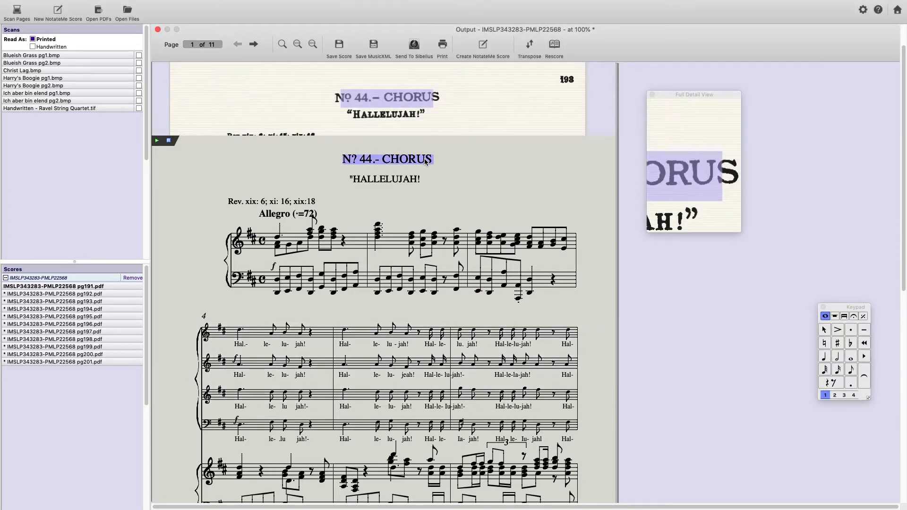
double_click(386, 159)
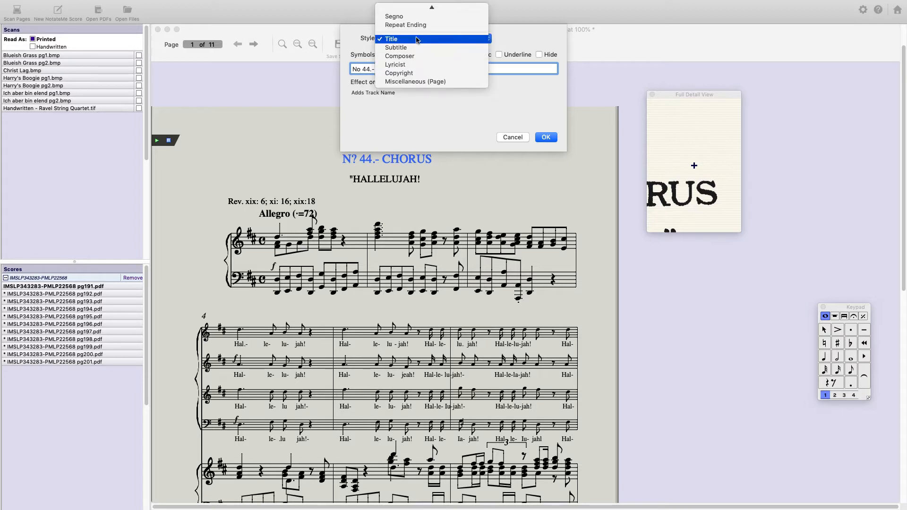
left_click(390, 39)
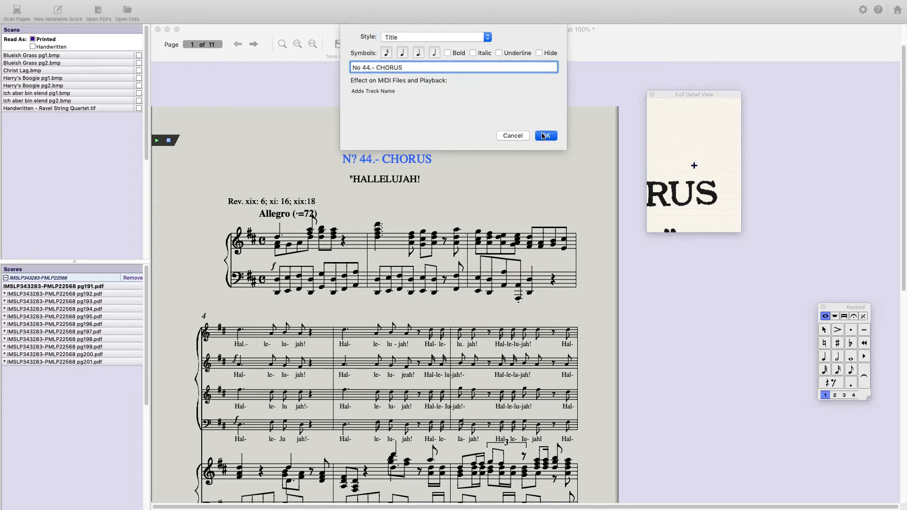
left_click(544, 136)
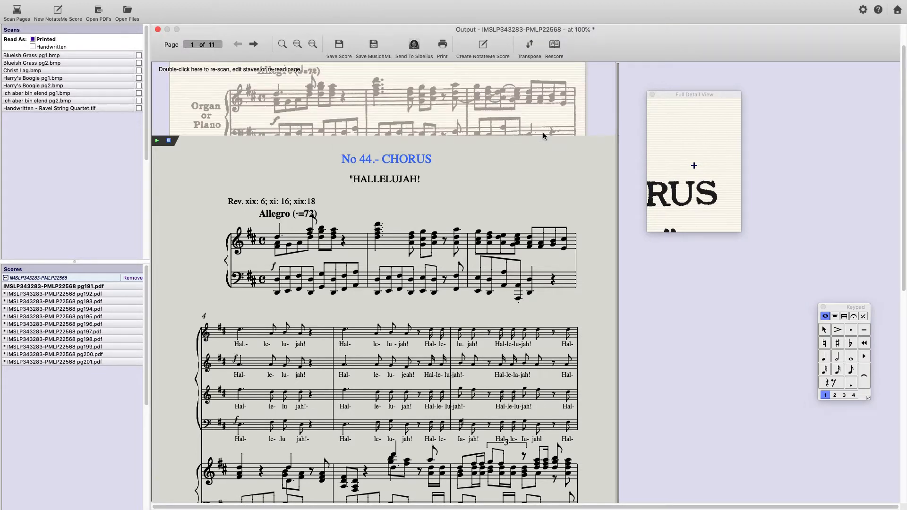
mouse_move(477, 207)
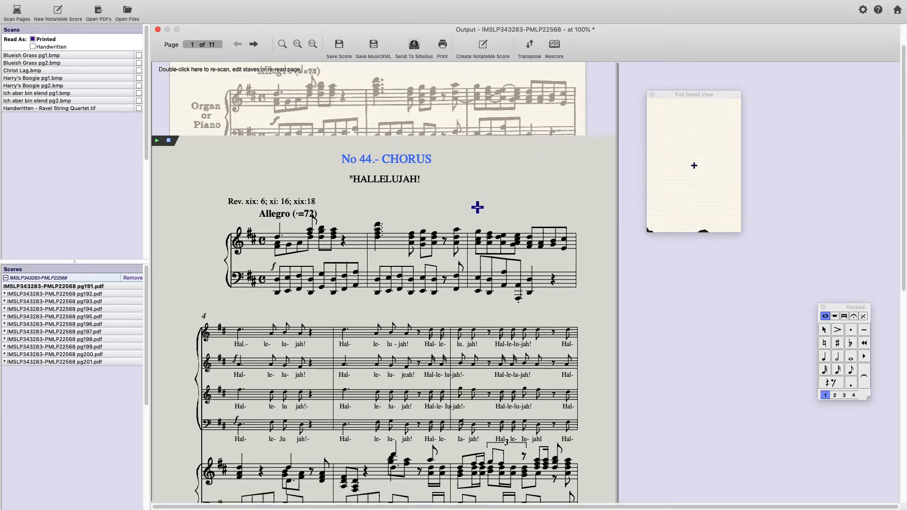
Restyle the scripture reference above the tempo as miscellaneous page text
double_click(271, 201)
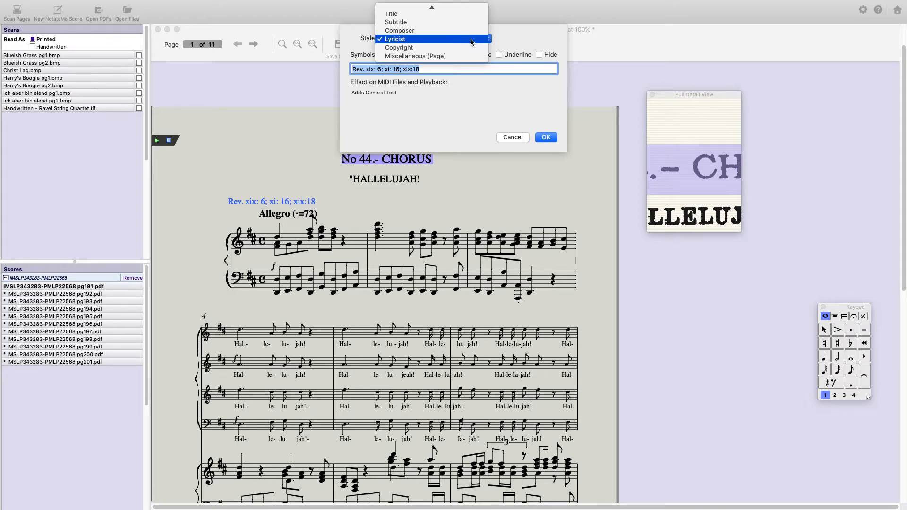
left_click(394, 39)
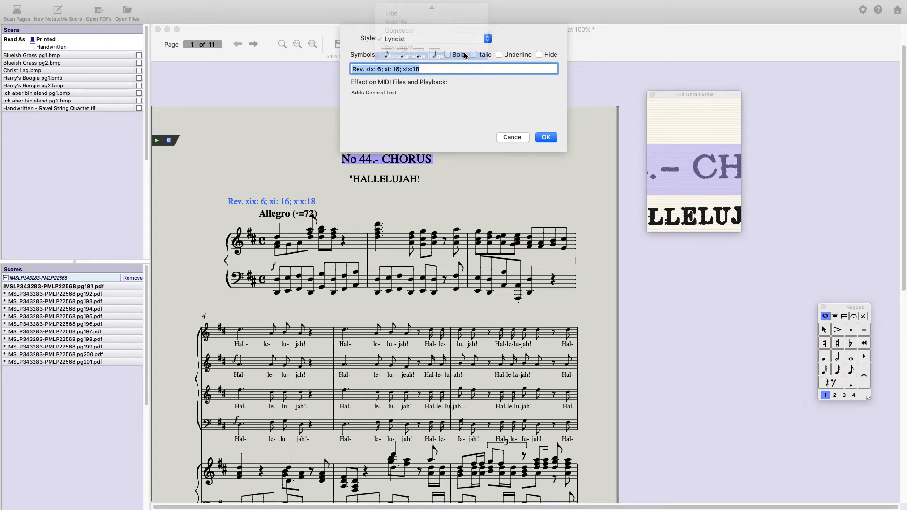
left_click(414, 39)
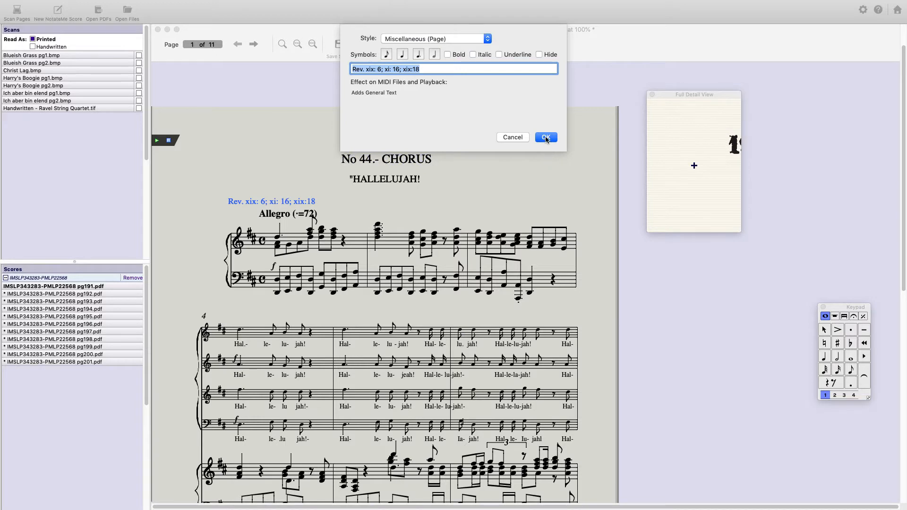
left_click(545, 137)
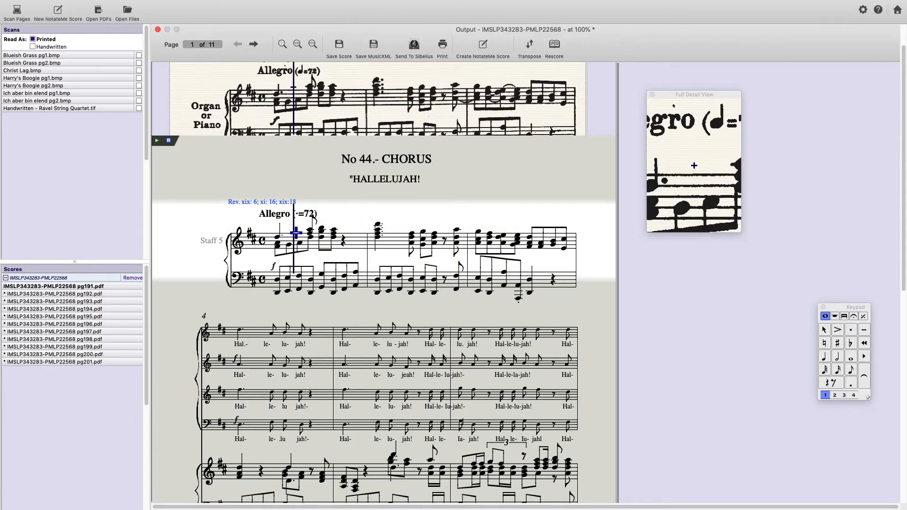
Make the tempo marking read Allegro with quarter-note = 72
double_click(282, 214)
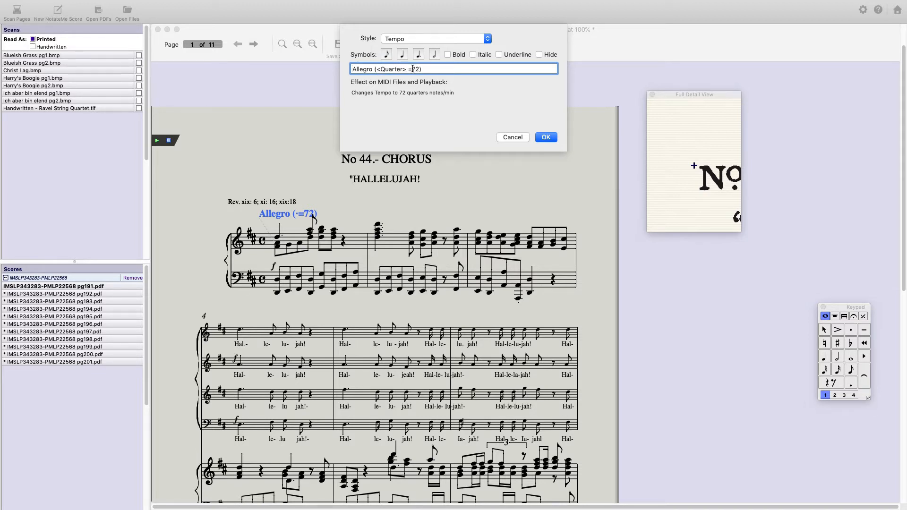
left_click(544, 137)
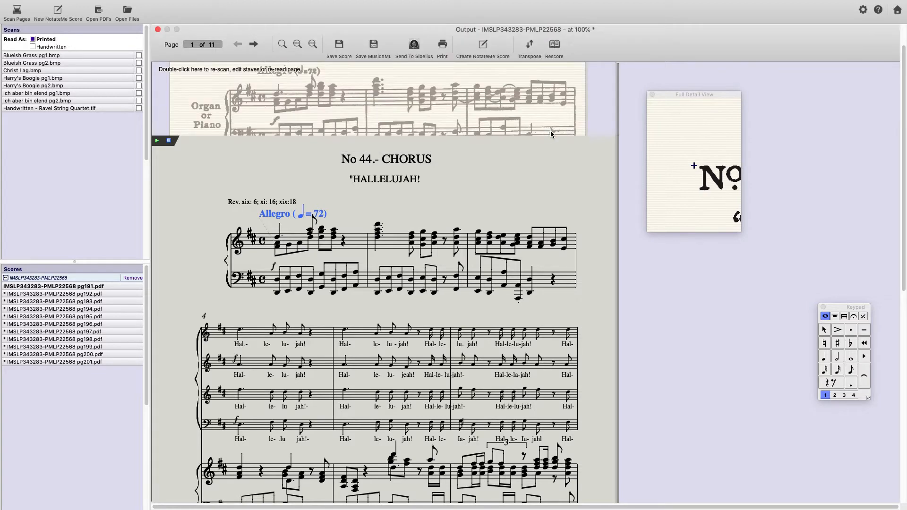
left_click(268, 213)
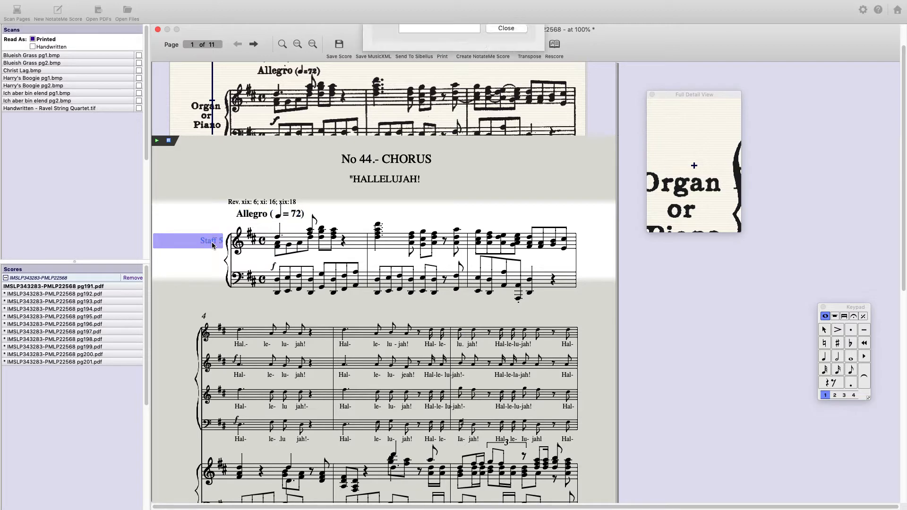
Rename the first four staves as singers Soprano, Alto, Tenor and Bass
left_click(191, 240)
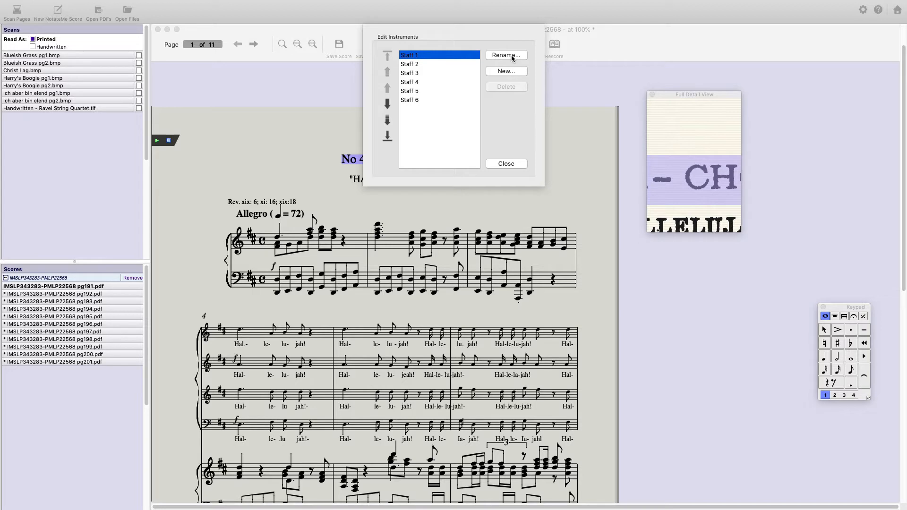
left_click(505, 55)
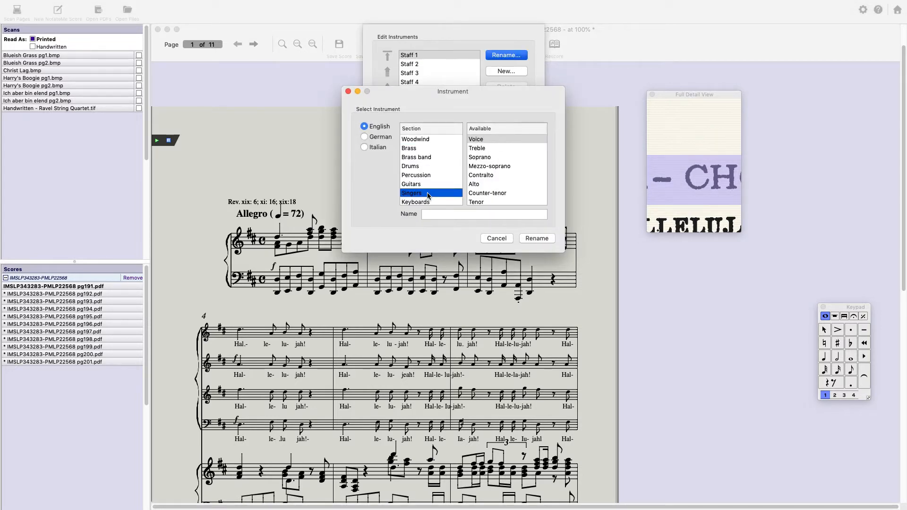
left_click(480, 157)
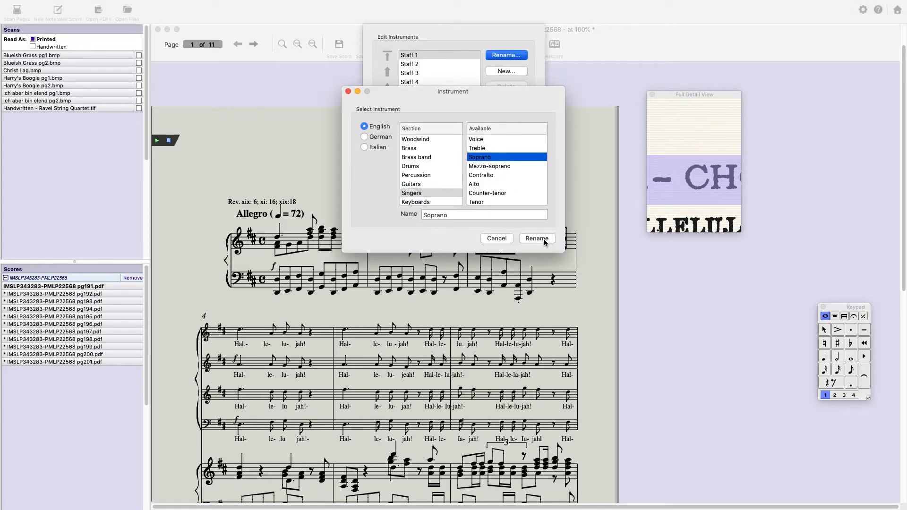
left_click(536, 238)
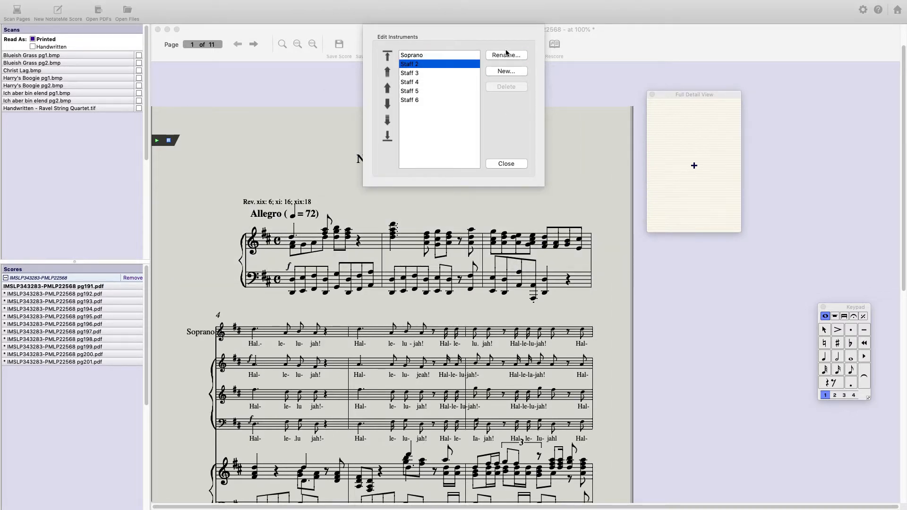
left_click(505, 55)
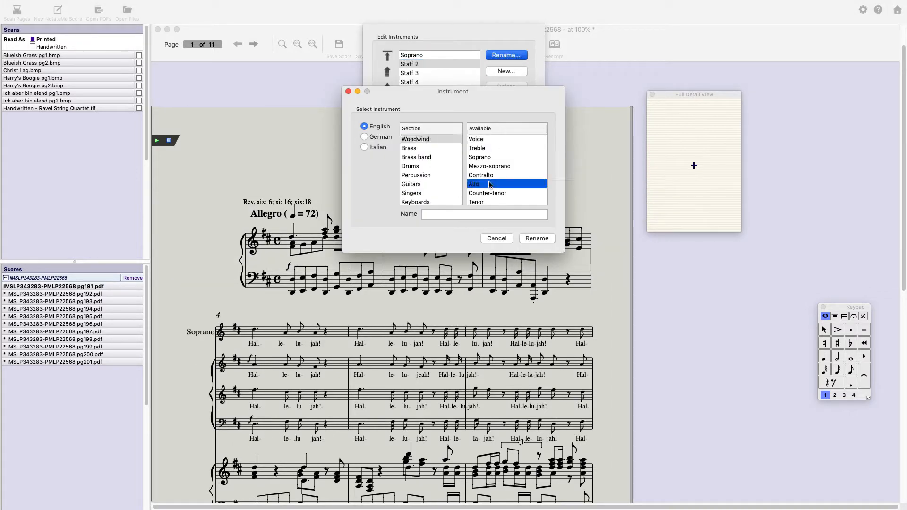
left_click(535, 238)
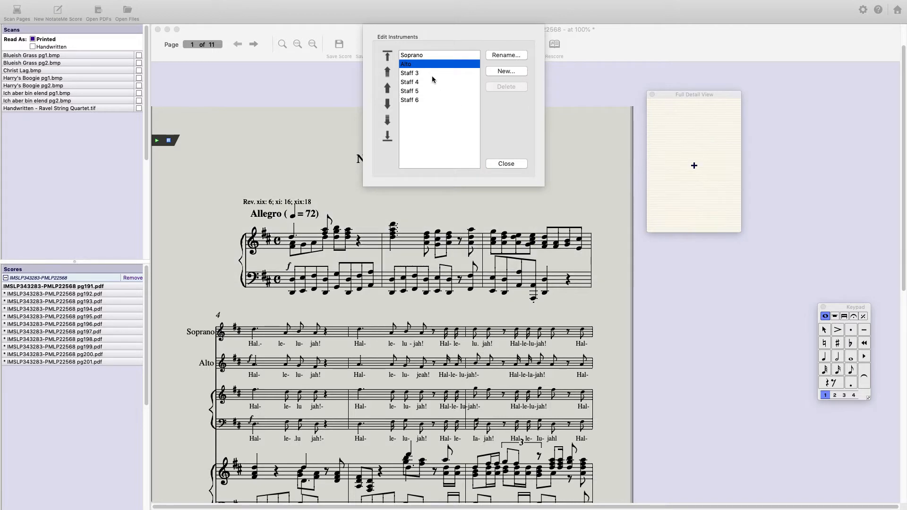
left_click(410, 73)
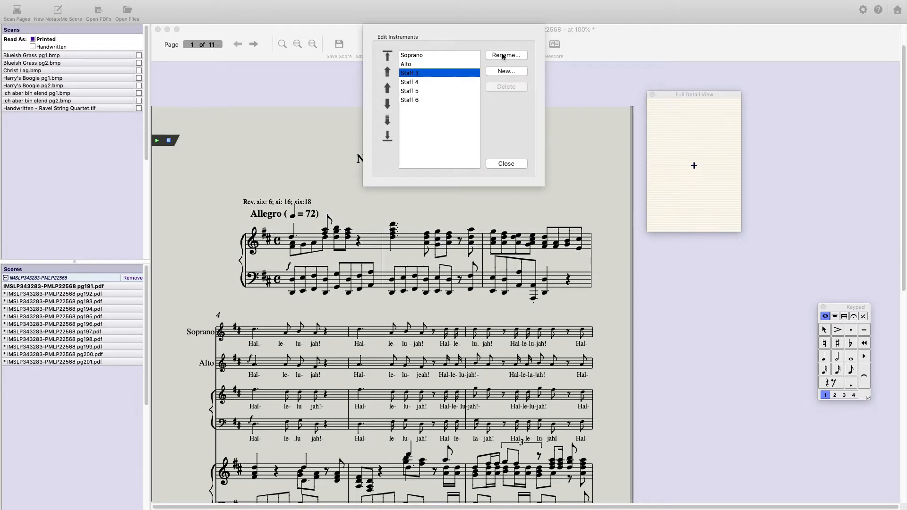
left_click(505, 54)
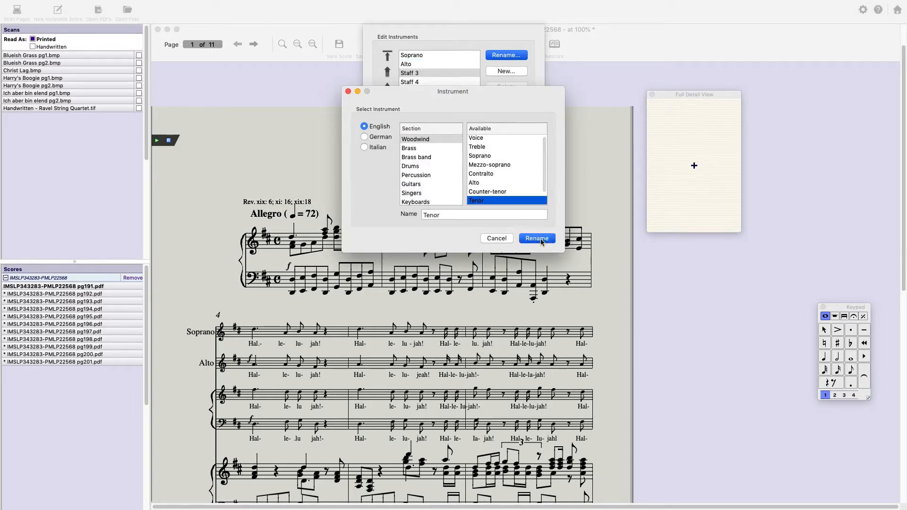
left_click(536, 238)
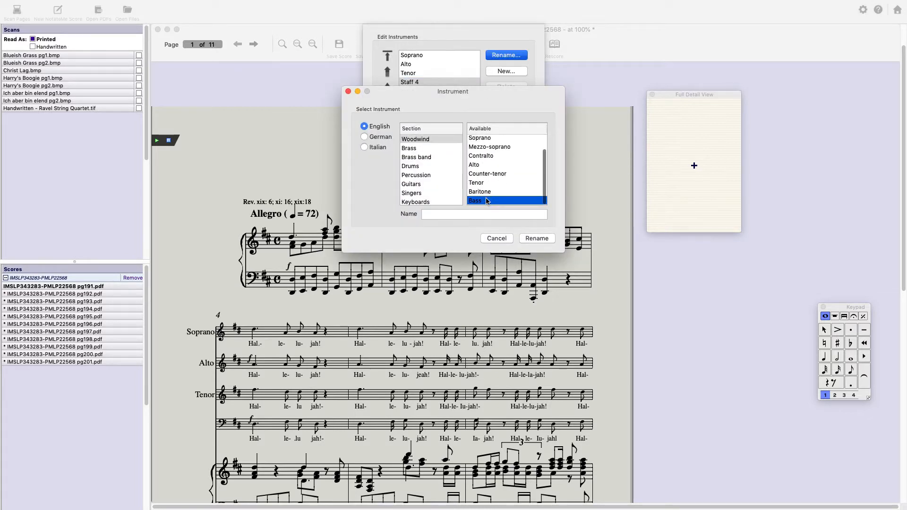
left_click(535, 237)
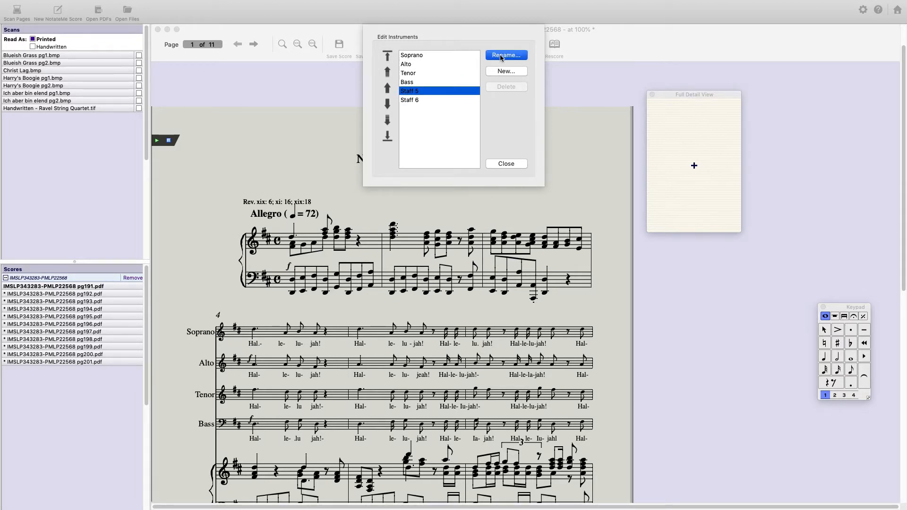
Rename the fifth and sixth staves Piano and close Edit Instruments
left_click(505, 55)
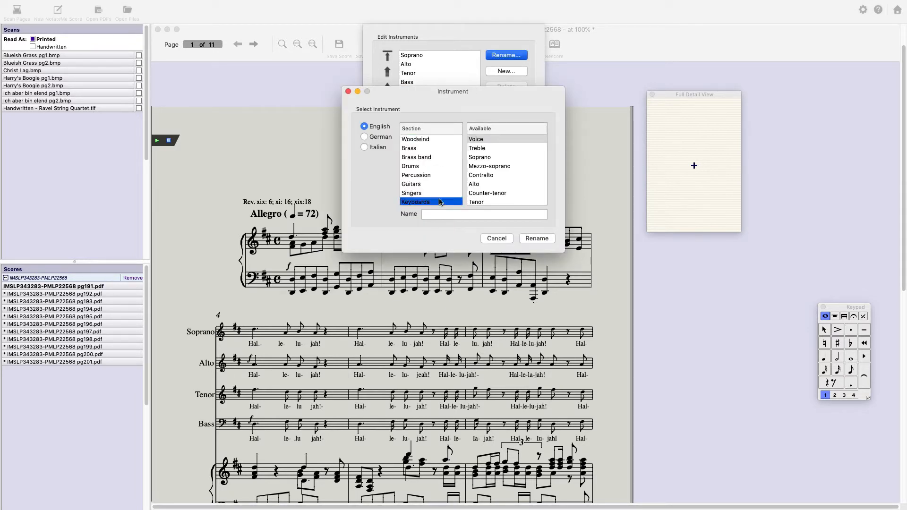
left_click(417, 201)
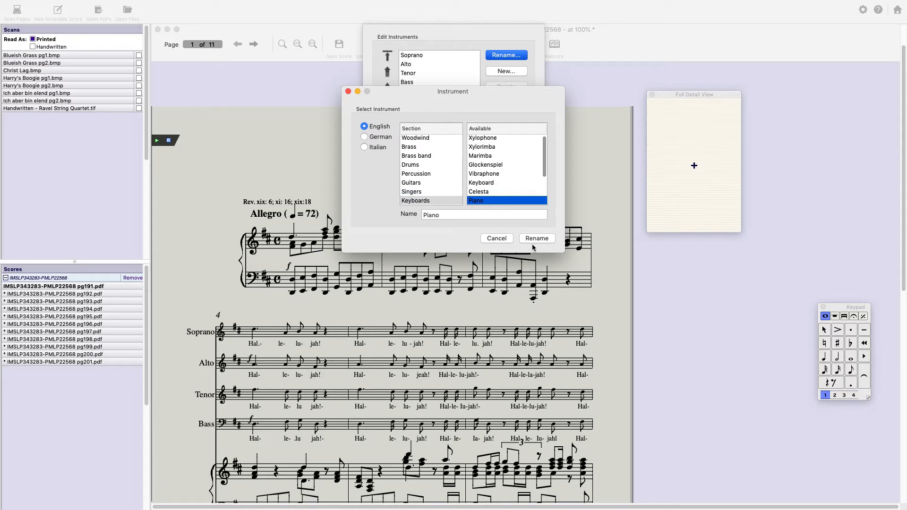
left_click(536, 238)
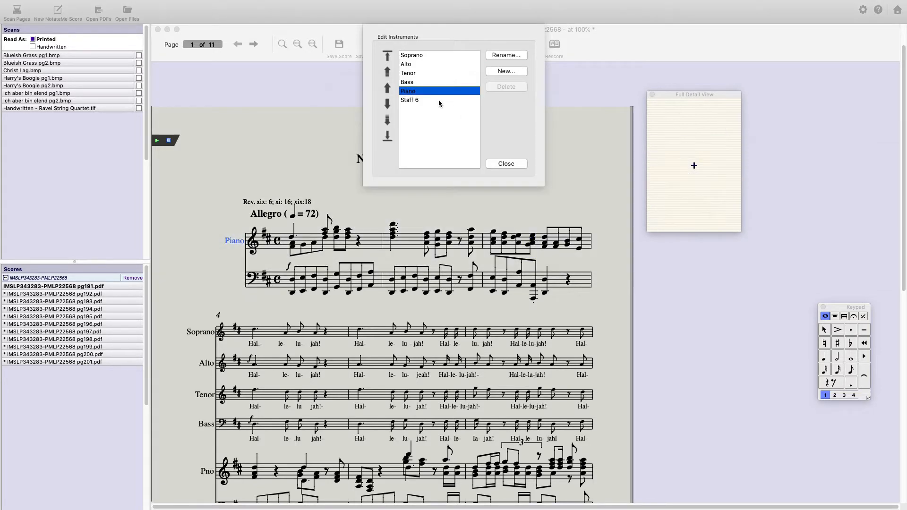
left_click(505, 55)
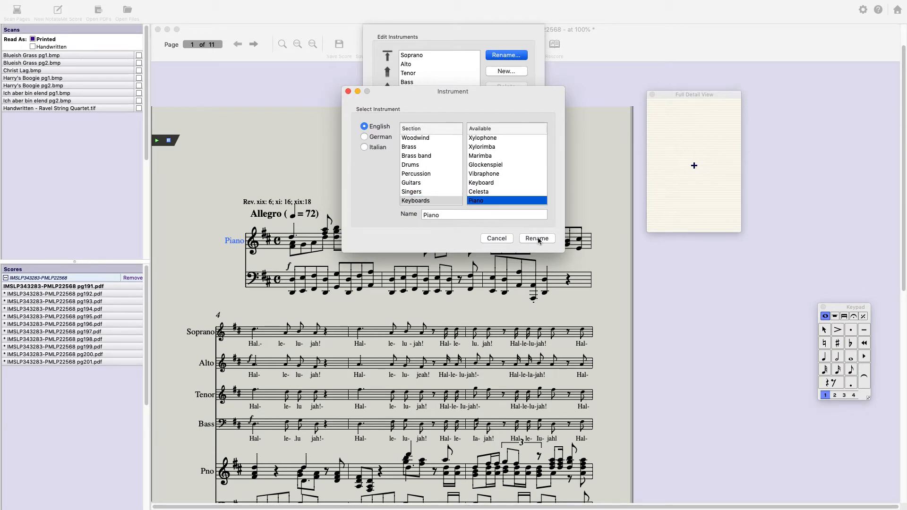
left_click(536, 238)
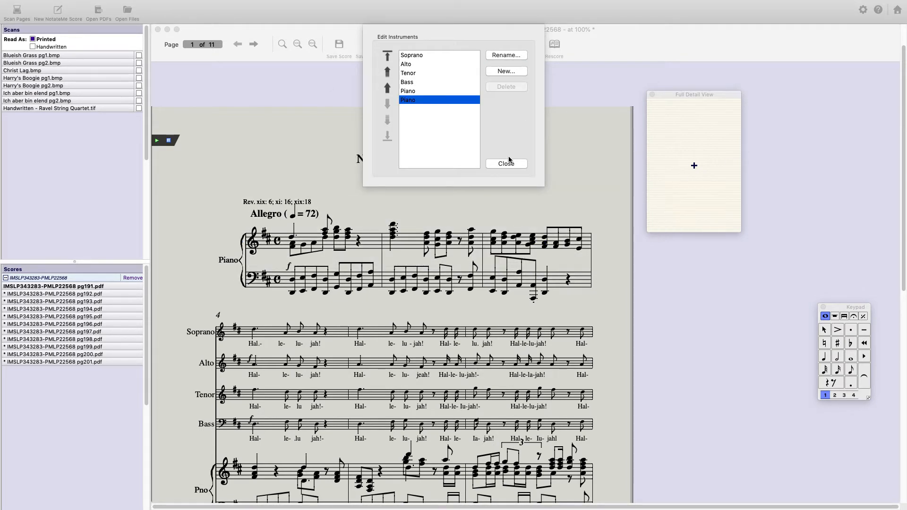
left_click(505, 163)
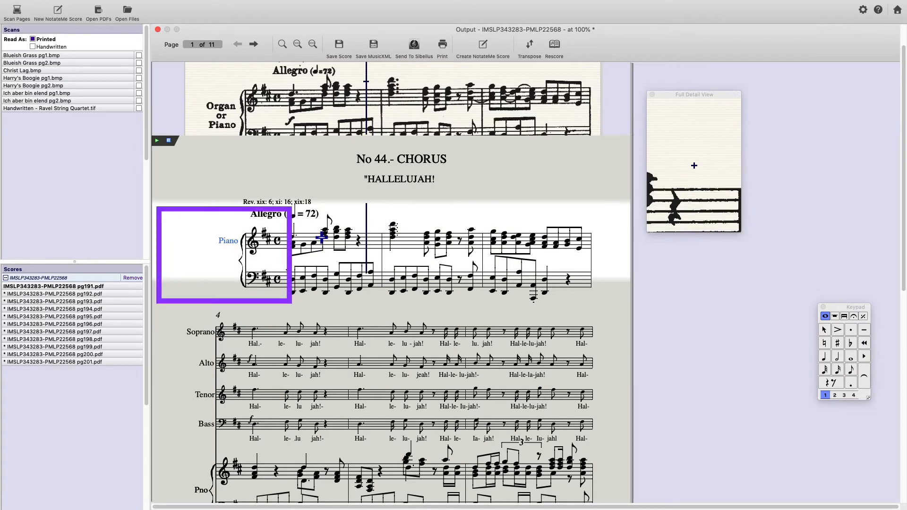
left_click(227, 241)
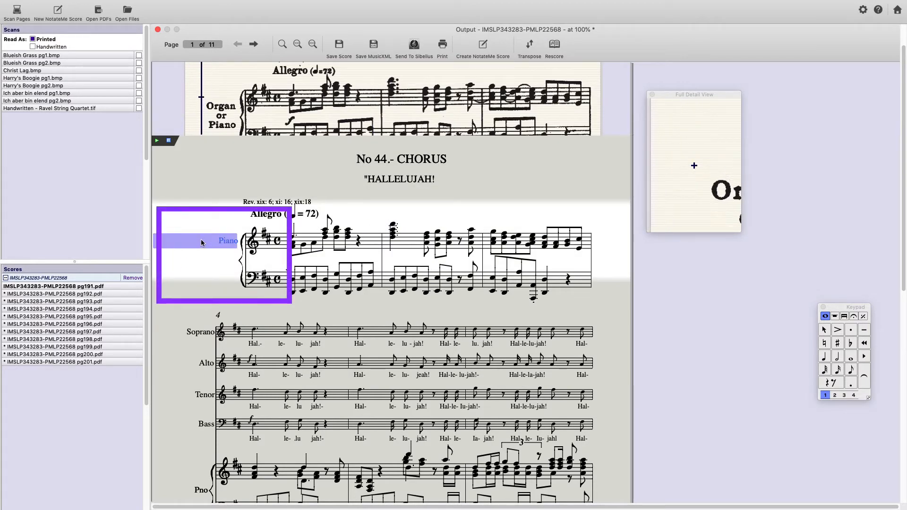
left_click(315, 341)
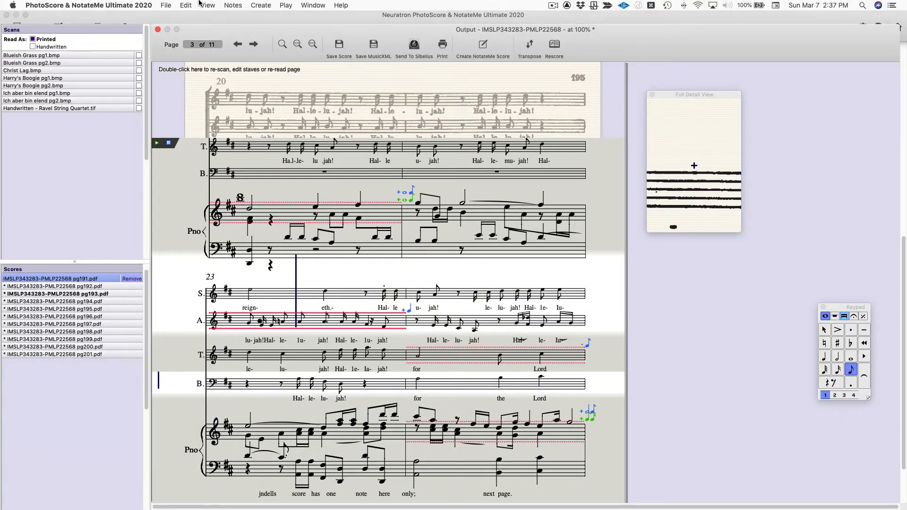
left_click(207, 5)
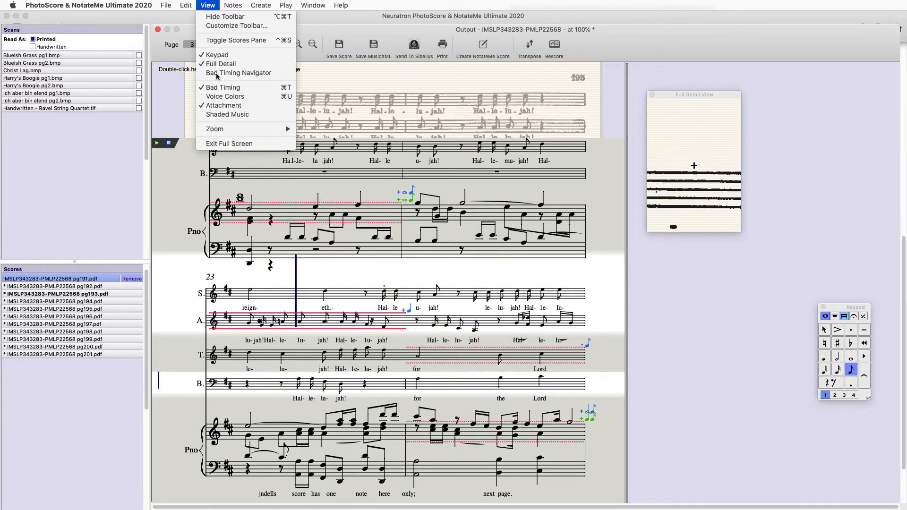
left_click(238, 72)
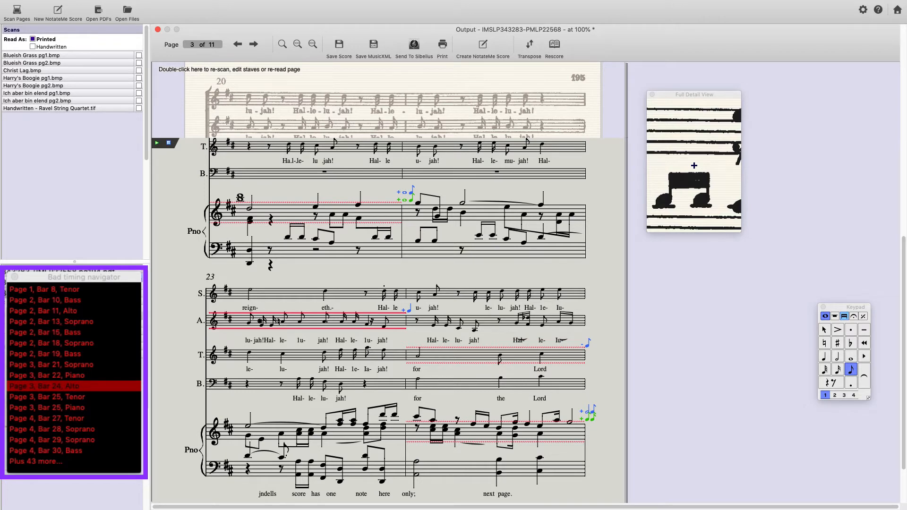
mouse_move(67, 292)
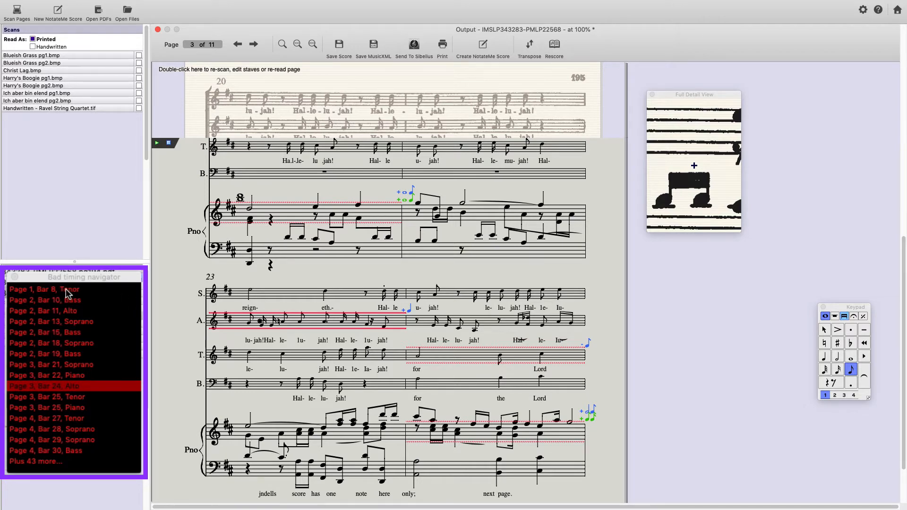
left_click(43, 288)
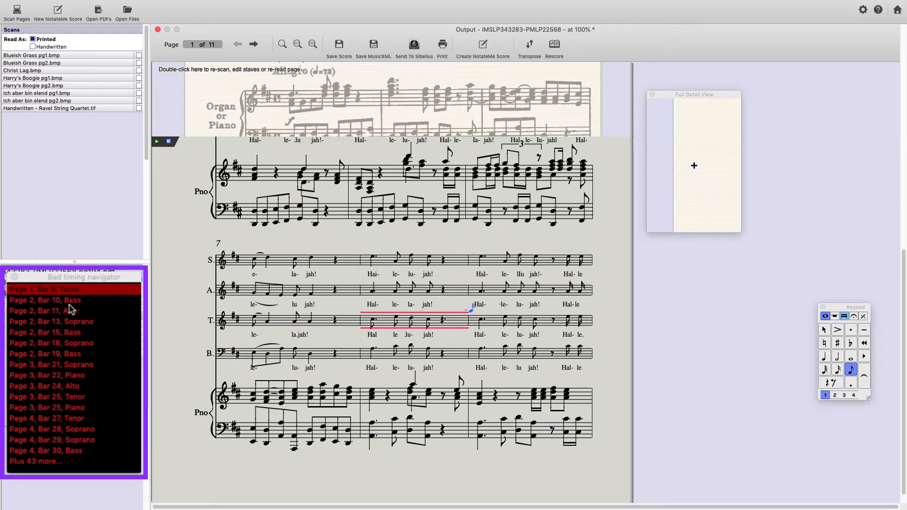
left_click(253, 44)
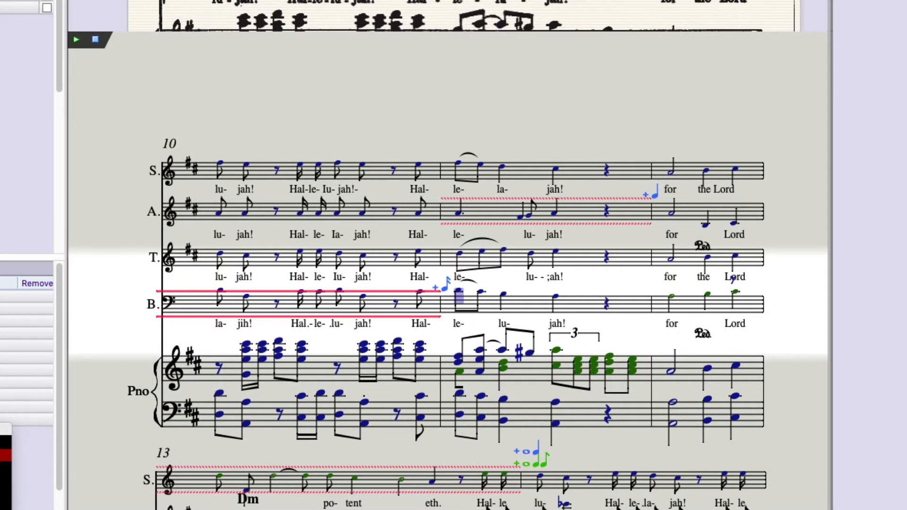
left_click(419, 323)
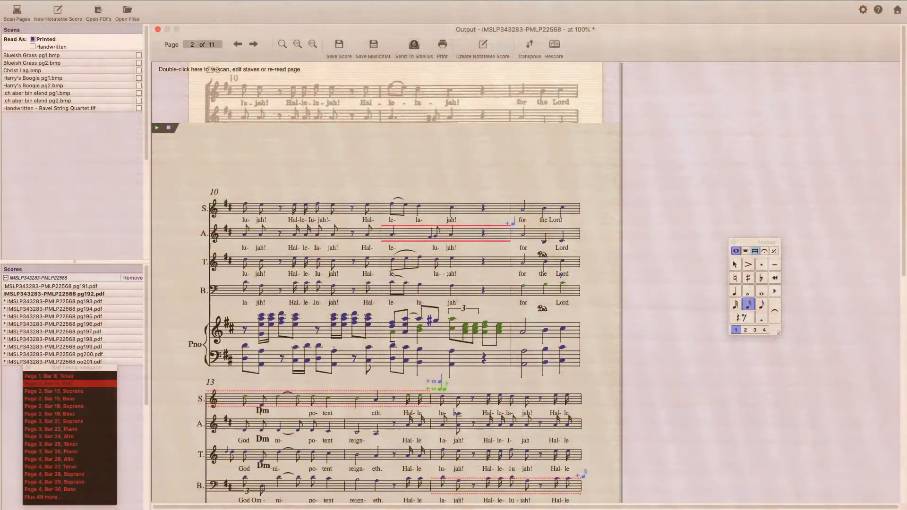
left_click(49, 383)
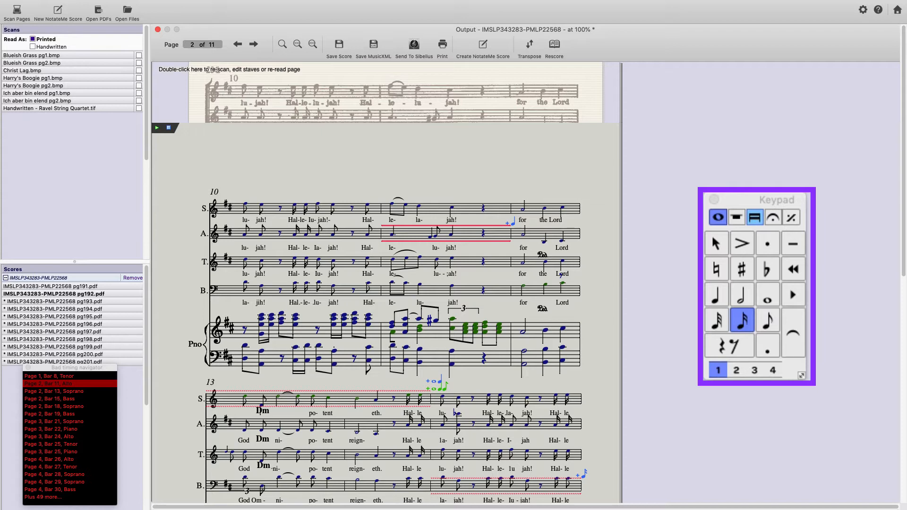
left_click(862, 9)
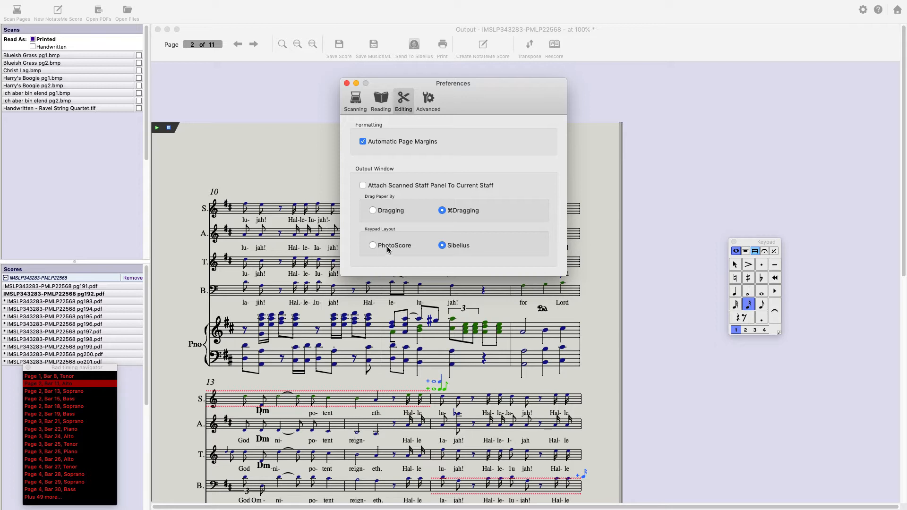
left_click(372, 245)
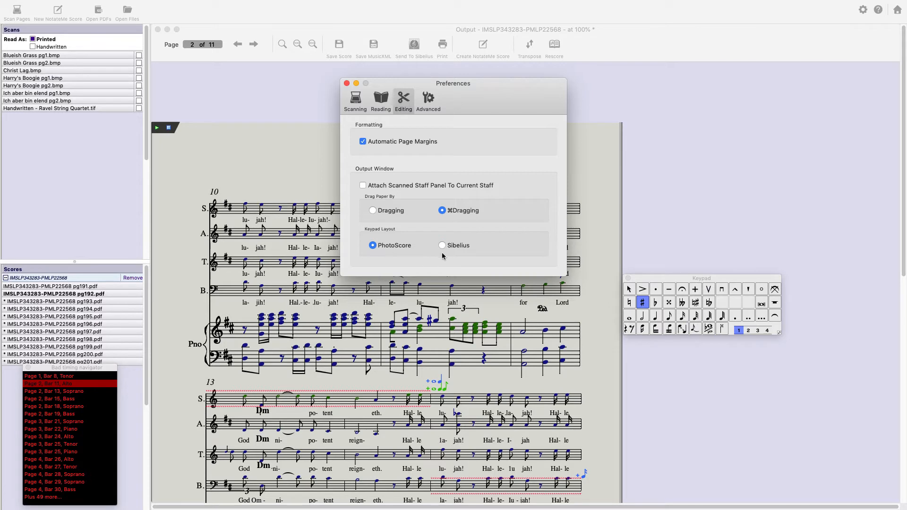
left_click(348, 82)
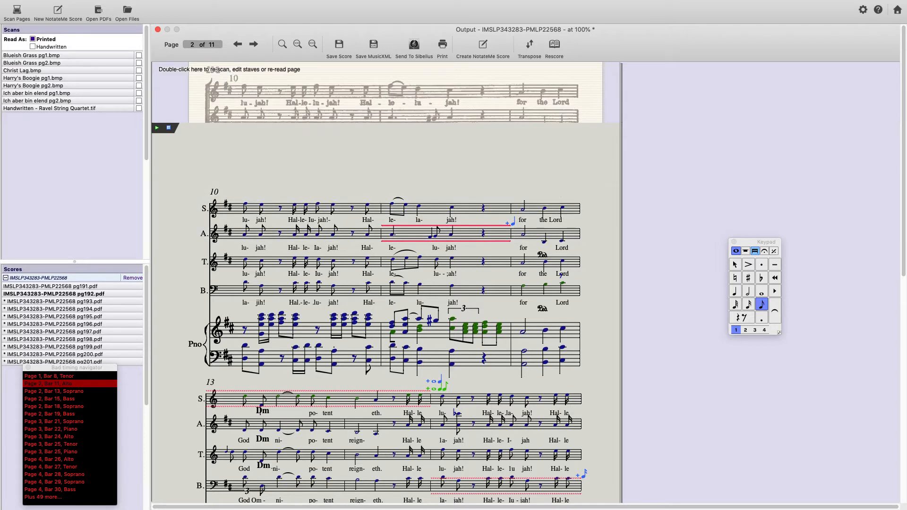
left_click(261, 5)
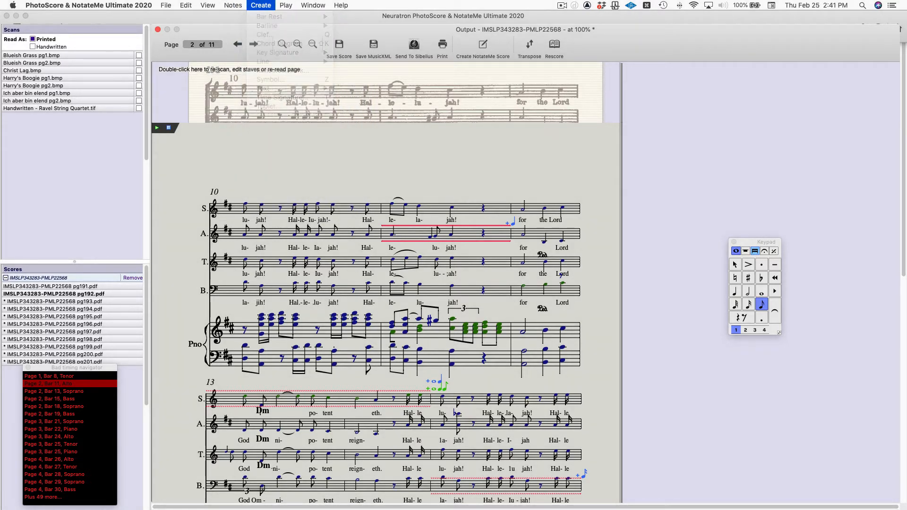
key("k")
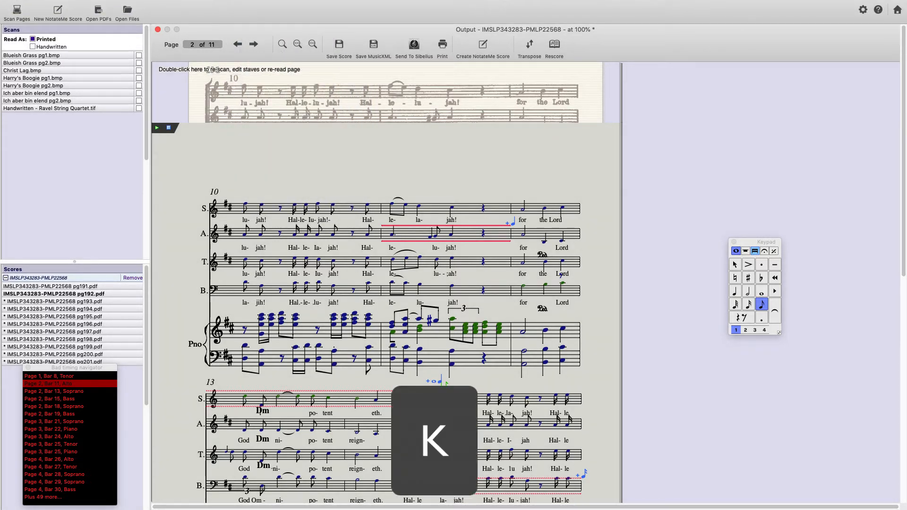
key("k")
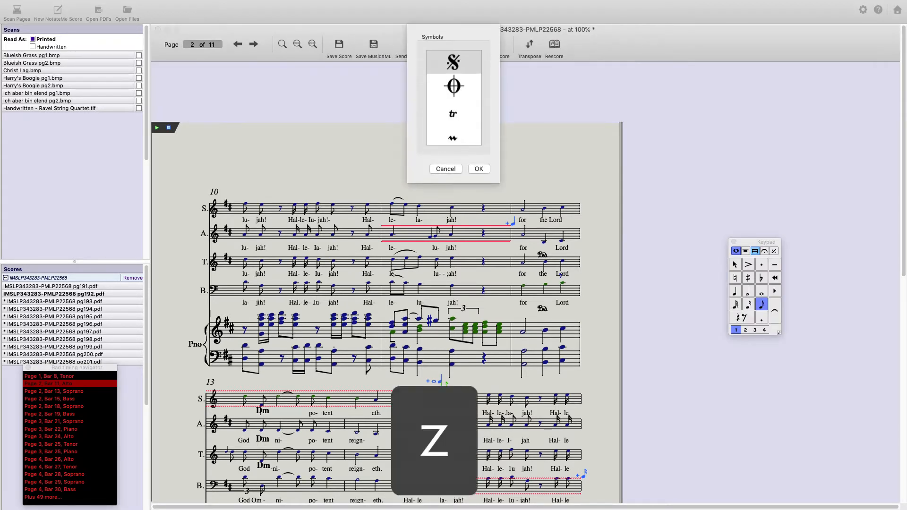
left_click(453, 61)
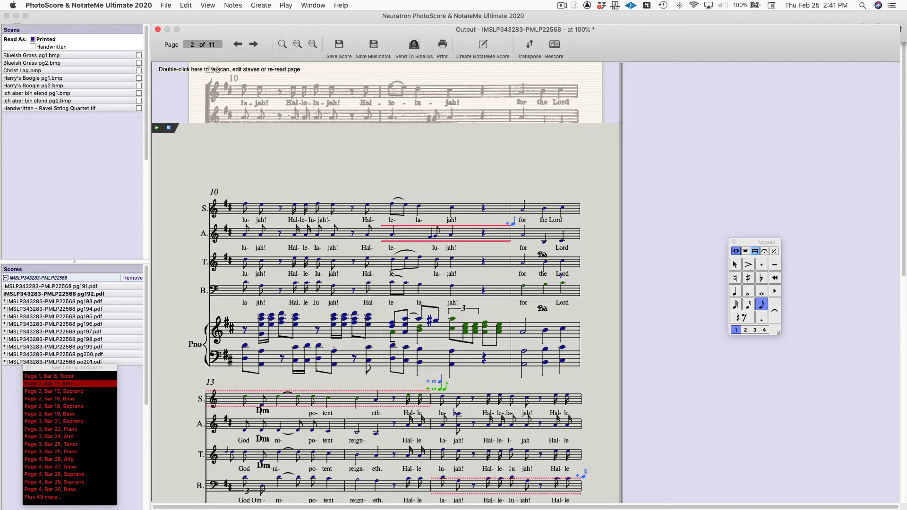
left_click(223, 11)
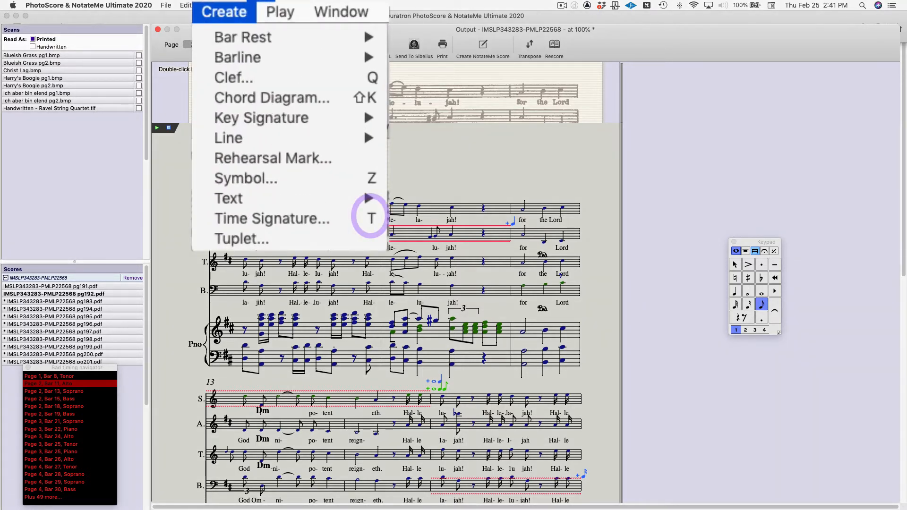
mouse_move(271, 97)
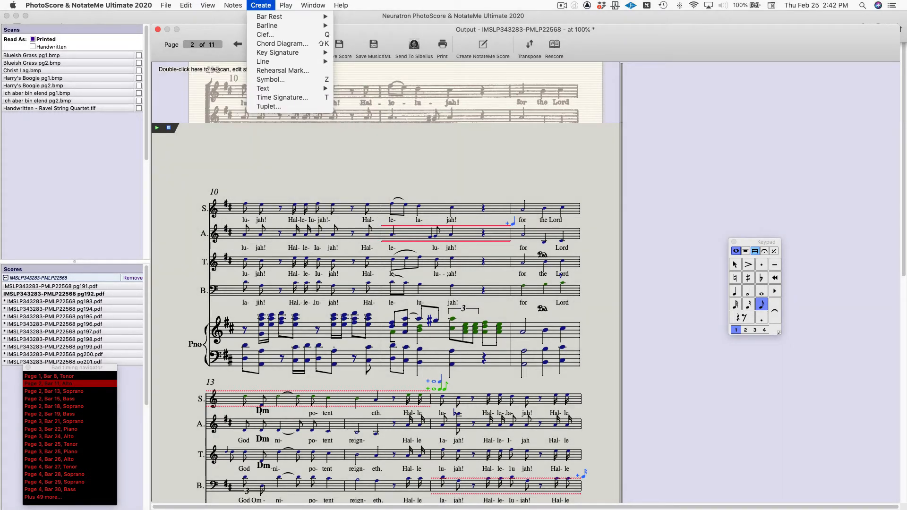
left_click(282, 96)
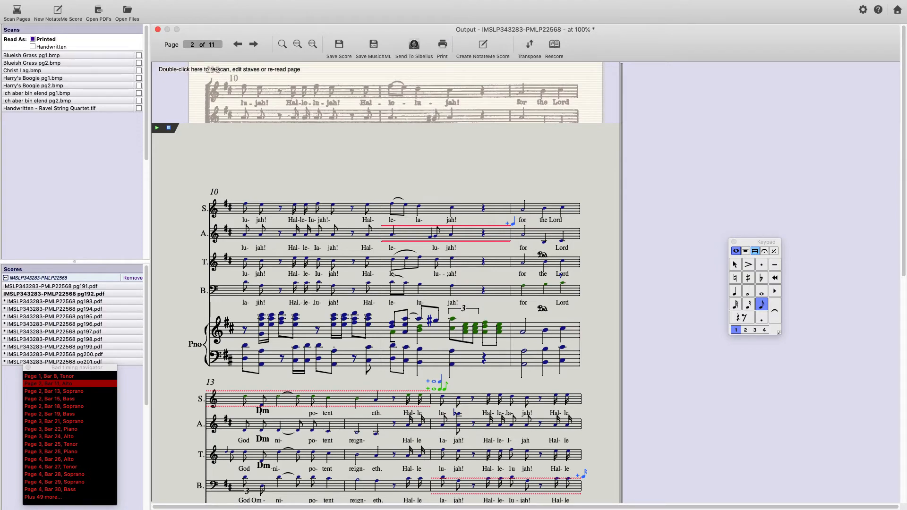
left_click(237, 44)
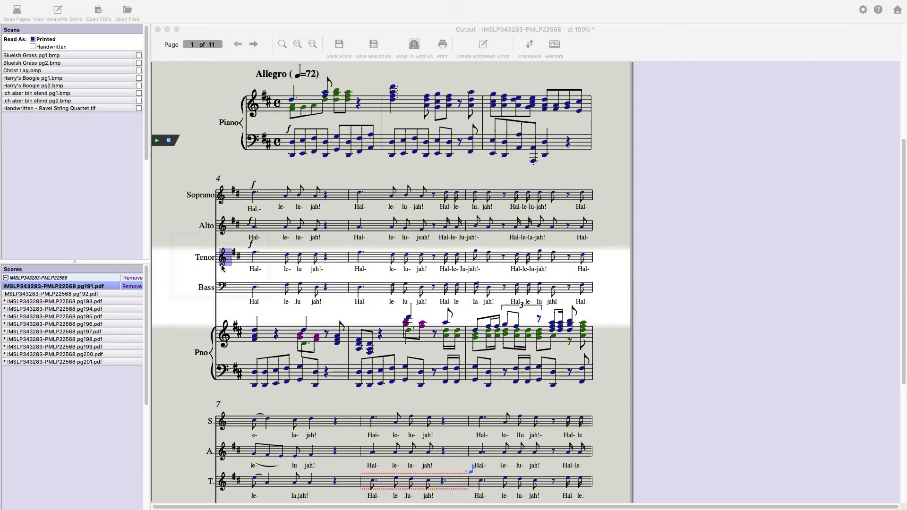
Change the Tenor staff's clef on page 1 to the treble-8vb clef
left_click(226, 270)
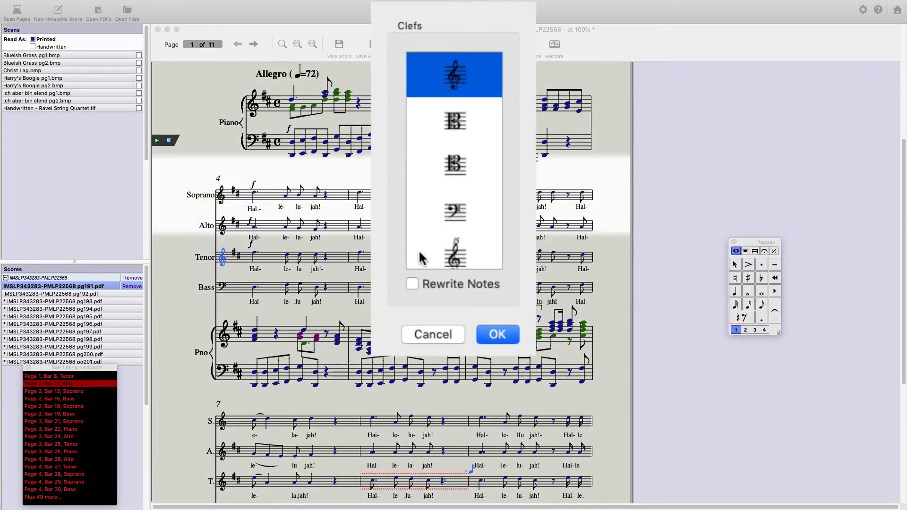
scroll("down", 3)
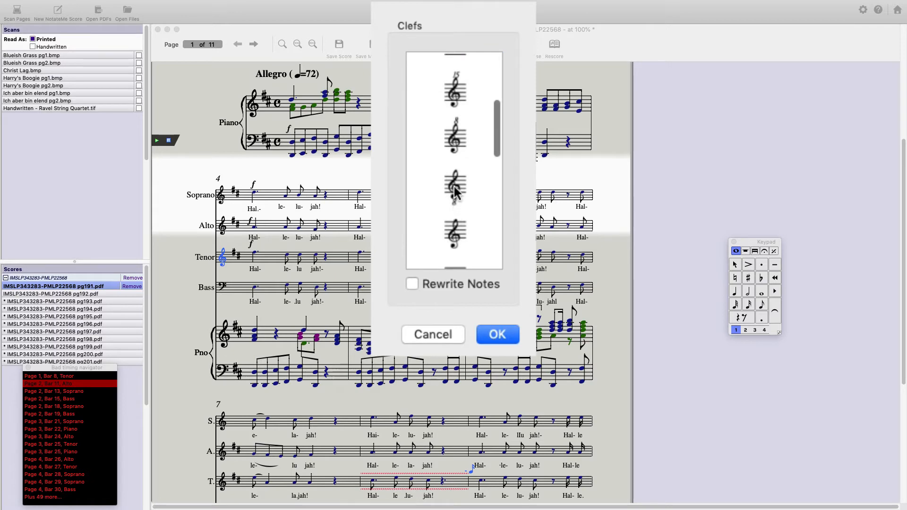
left_click(496, 334)
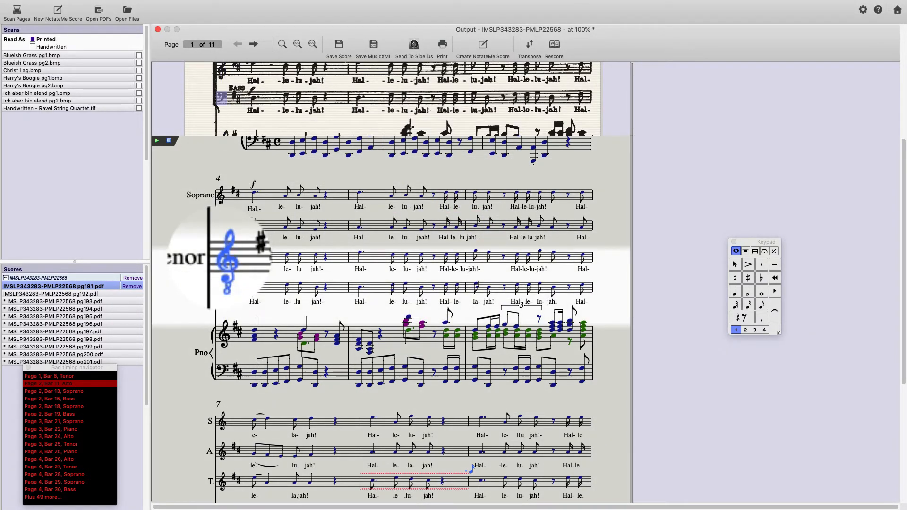
scroll("down", 3)
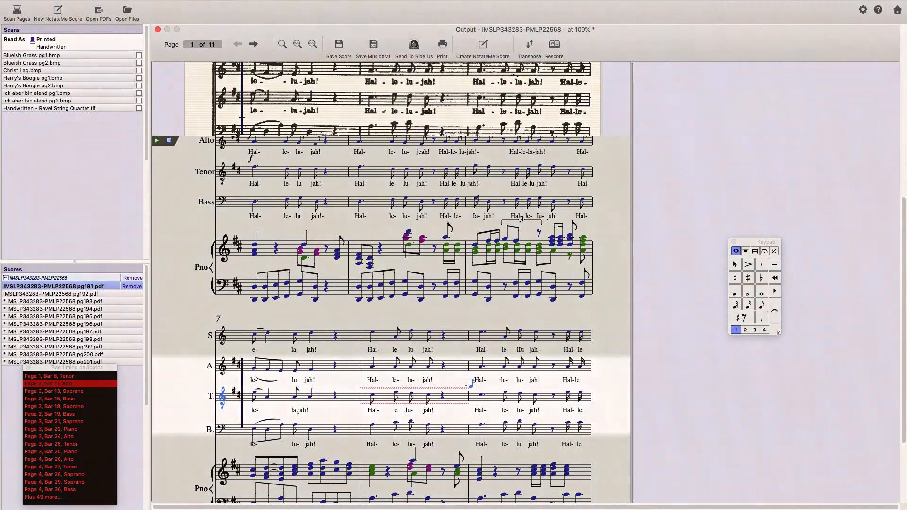
Untick Chord Symbols in the Reading > Text Recognition preferences
left_click(252, 43)
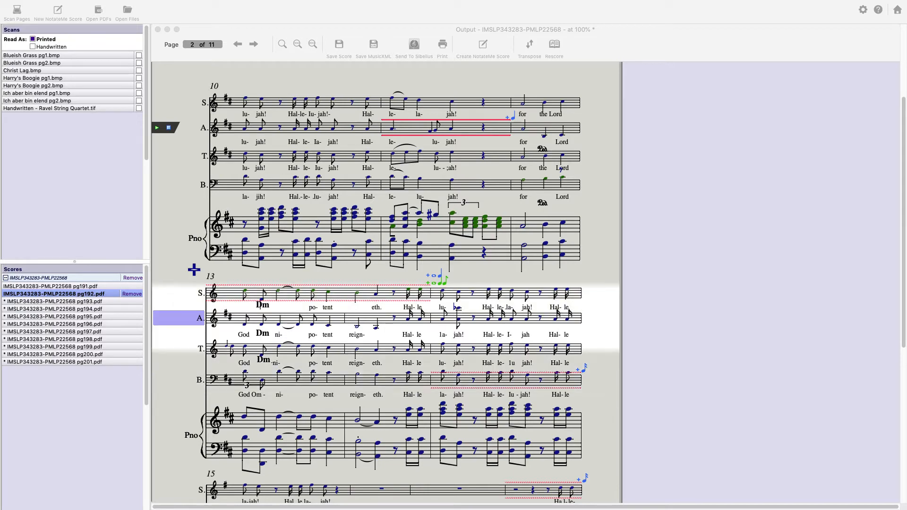
mouse_move(32, 55)
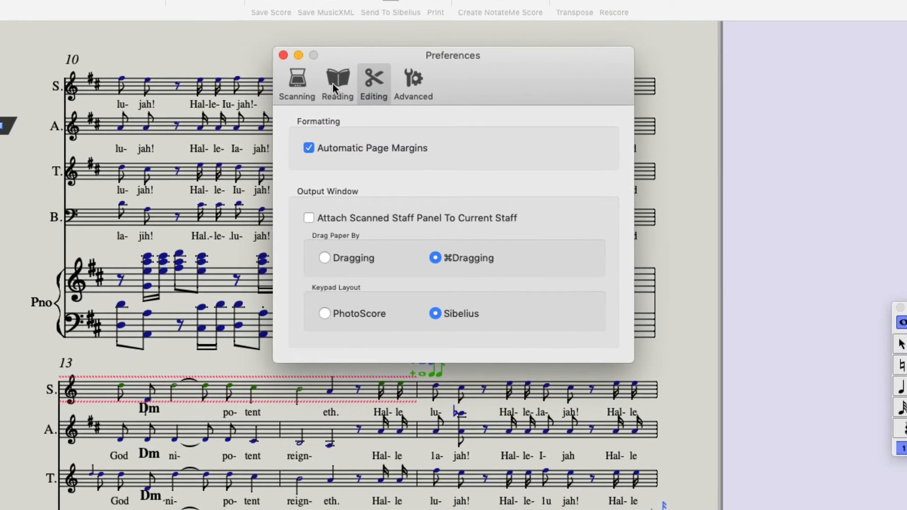
left_click(337, 81)
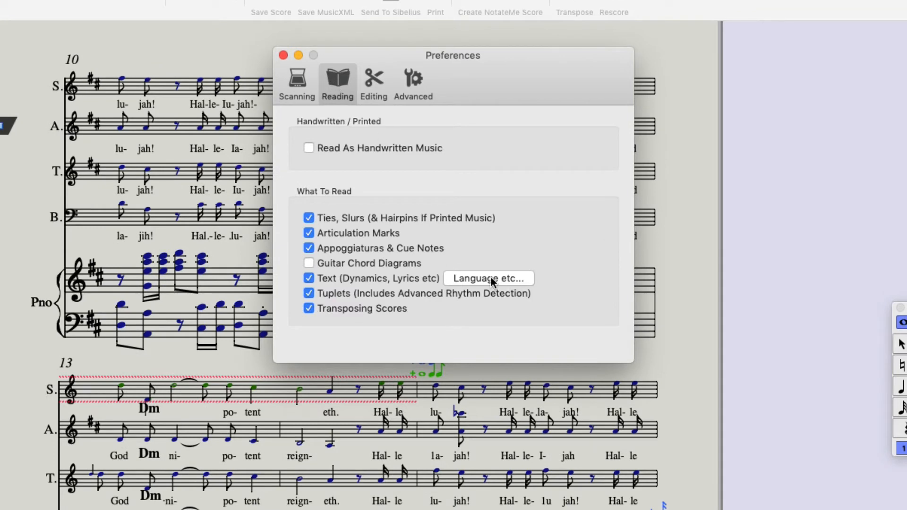
left_click(487, 278)
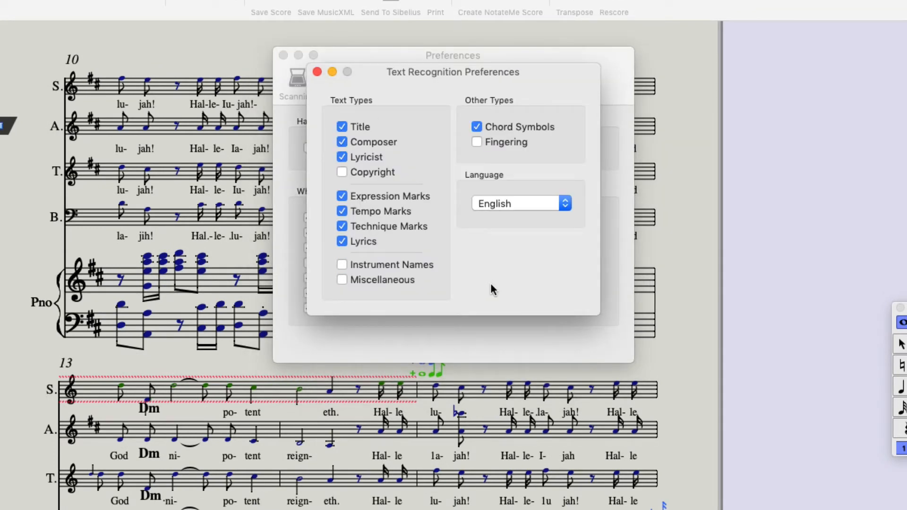
left_click(477, 126)
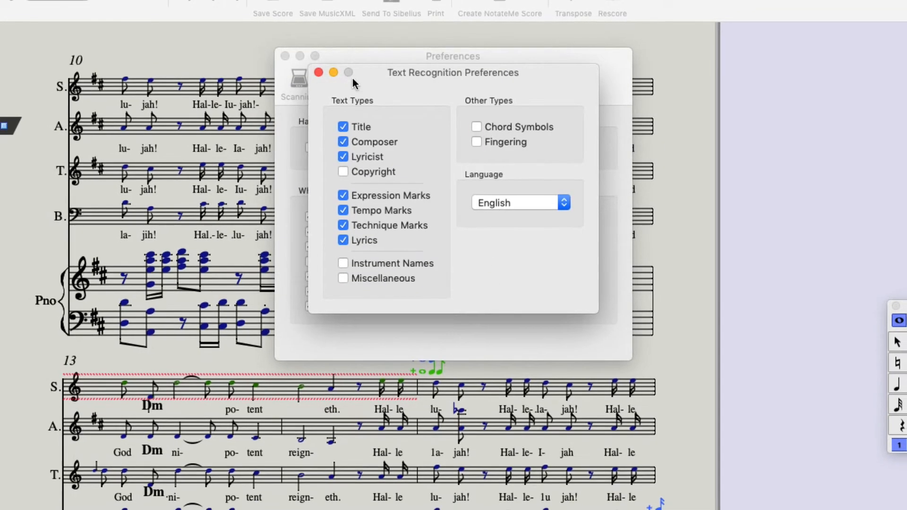
left_click(318, 72)
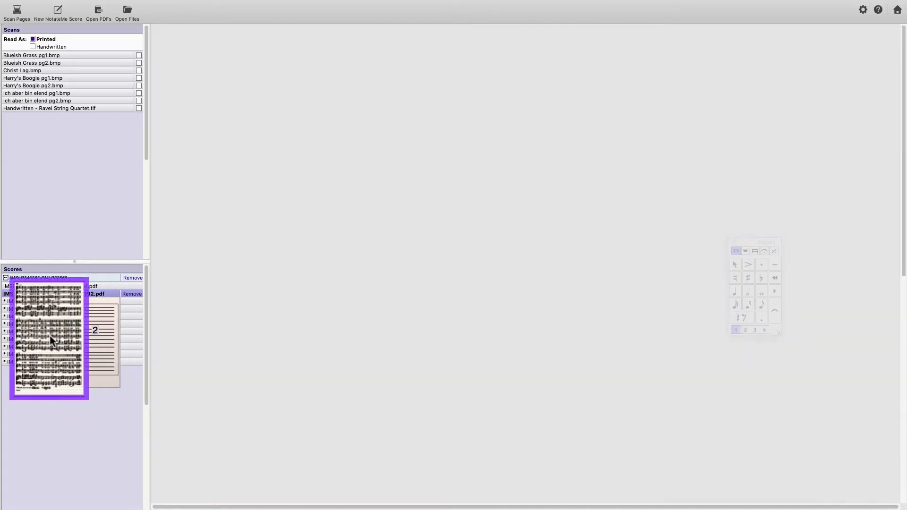
Re-read the pg192 scan and confirm it replaces page 2
double_click(49, 341)
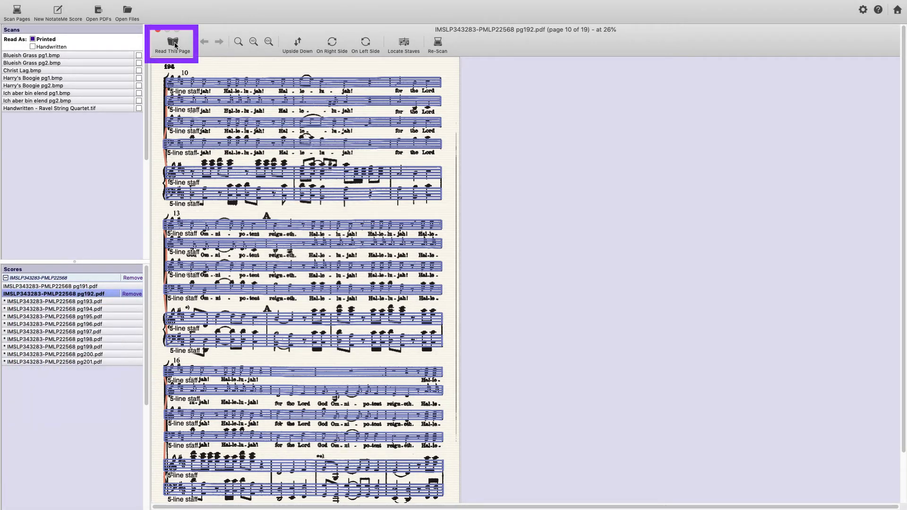
left_click(172, 43)
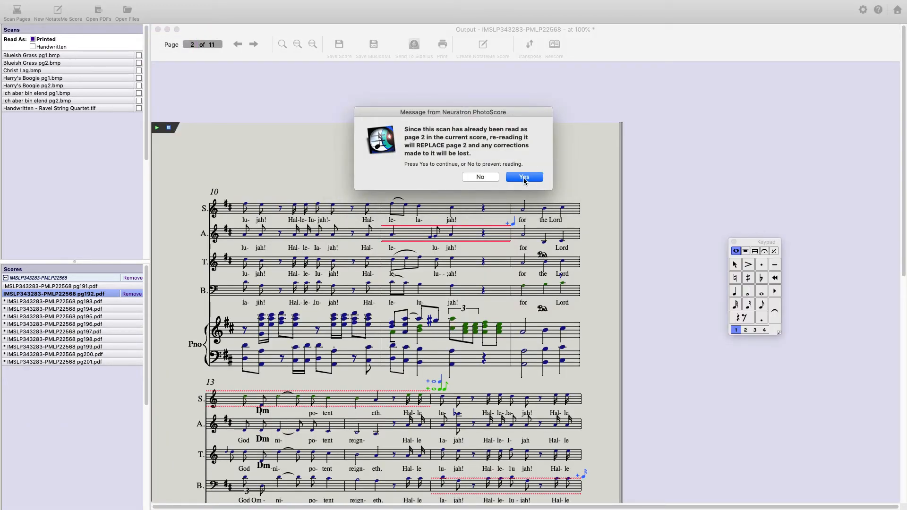
left_click(523, 176)
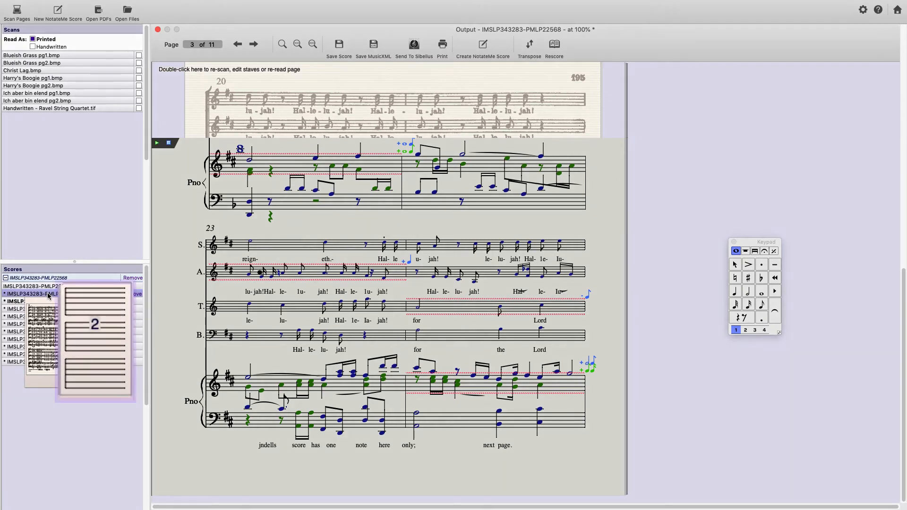
left_click(237, 44)
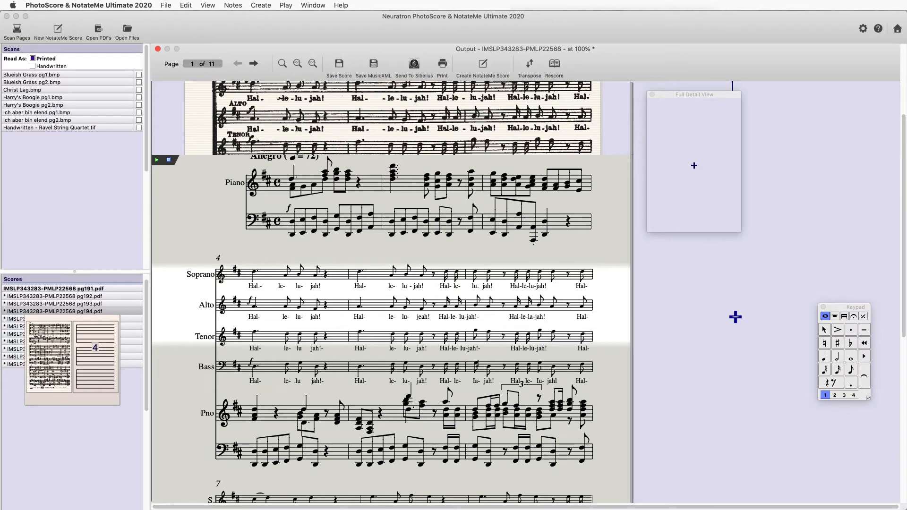
mouse_move(632, 319)
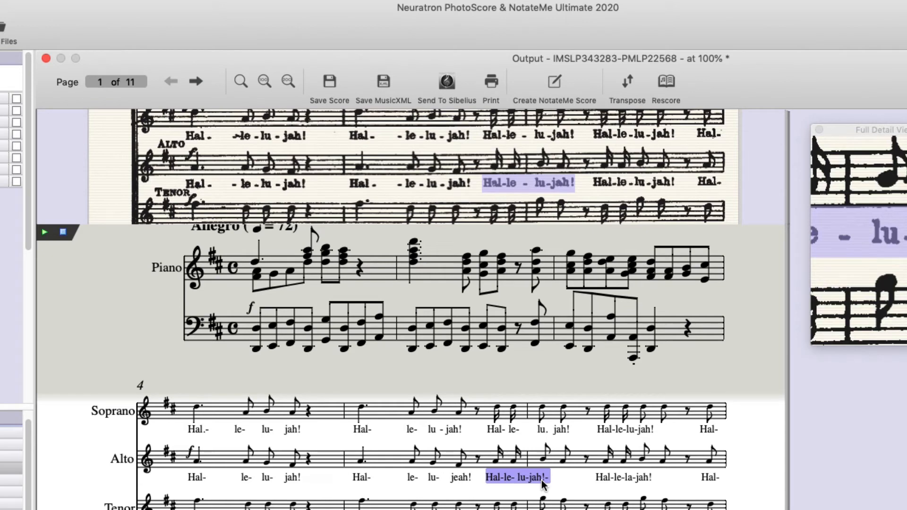
Retype the Alto lyric as 'Hal-' and add 'le', 'lu', 'jah!' on following notes
double_click(517, 477)
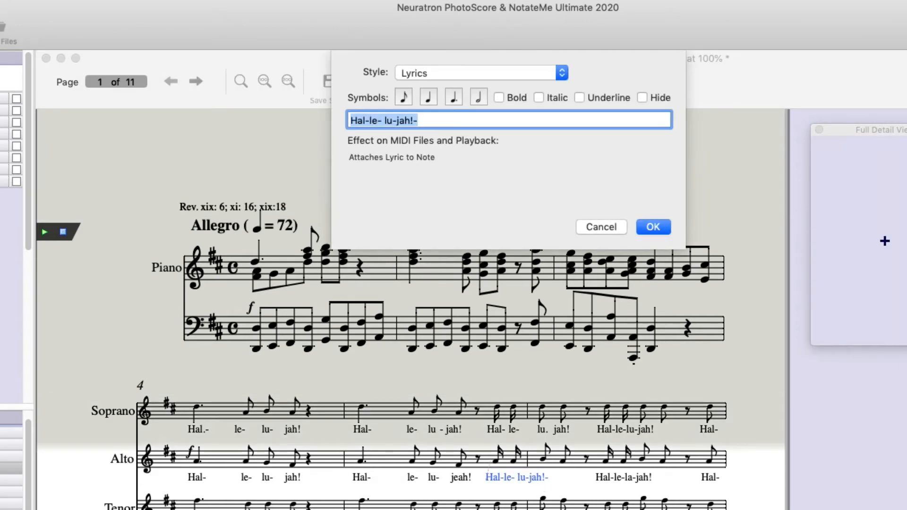
key("Backspace")
type("Hal-")
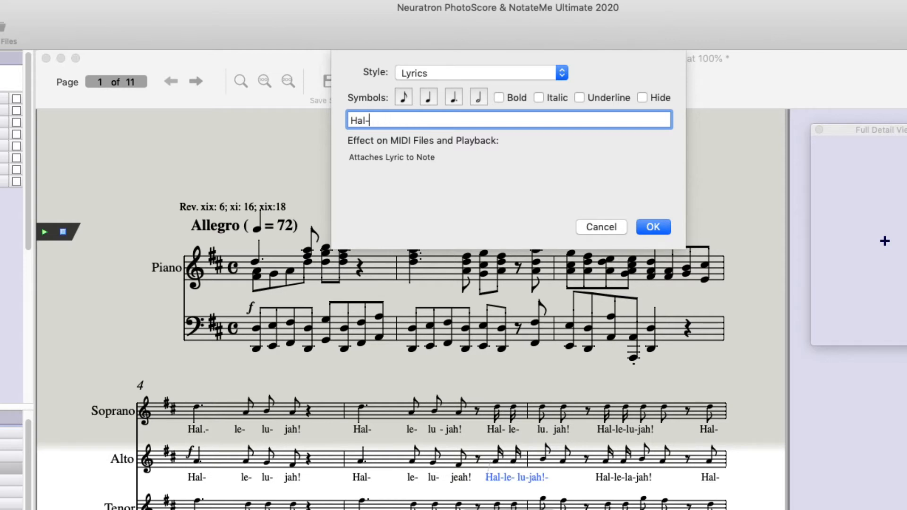
left_click(652, 227)
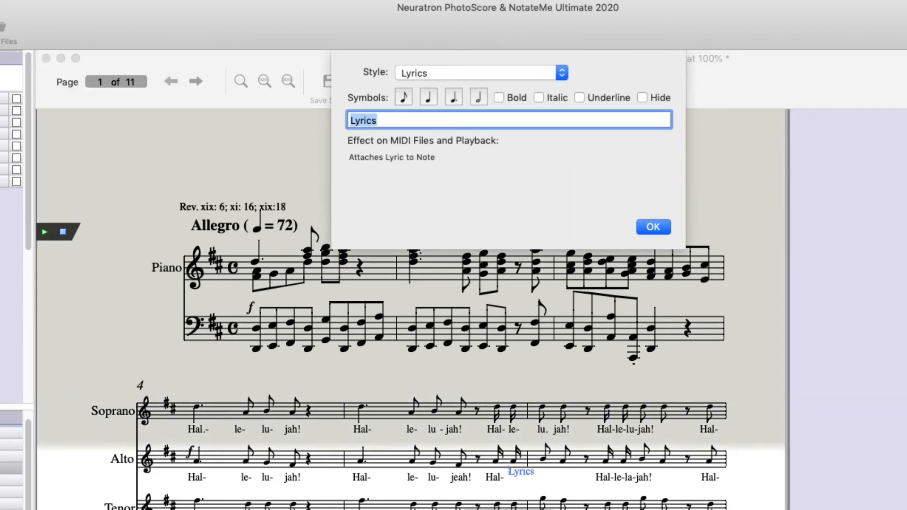
type("le")
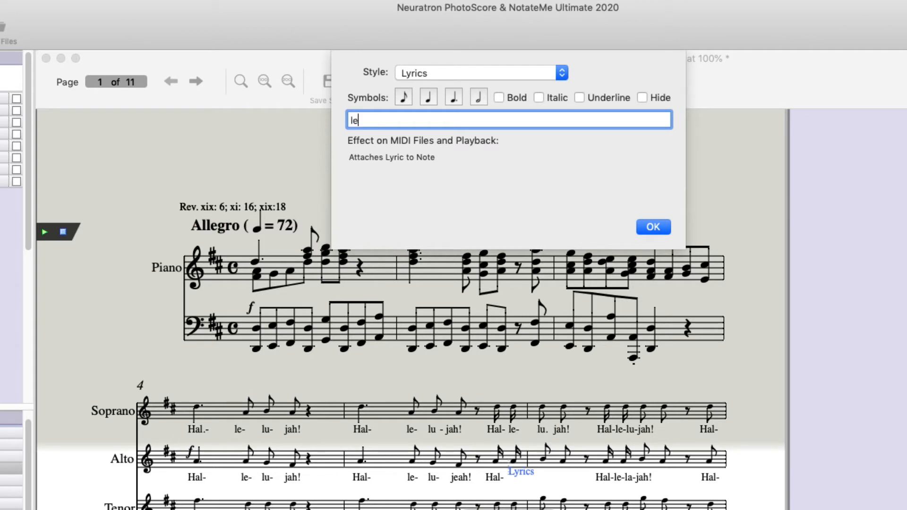
left_click(652, 227)
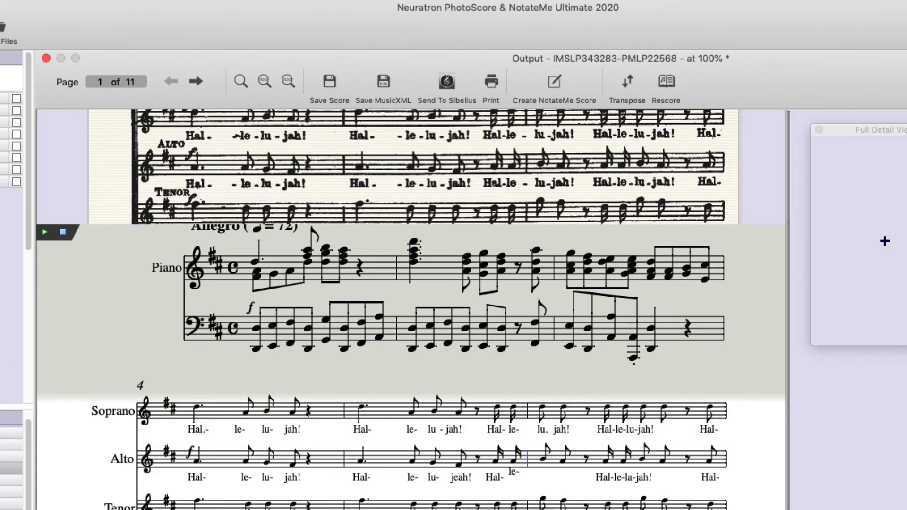
left_click(541, 457)
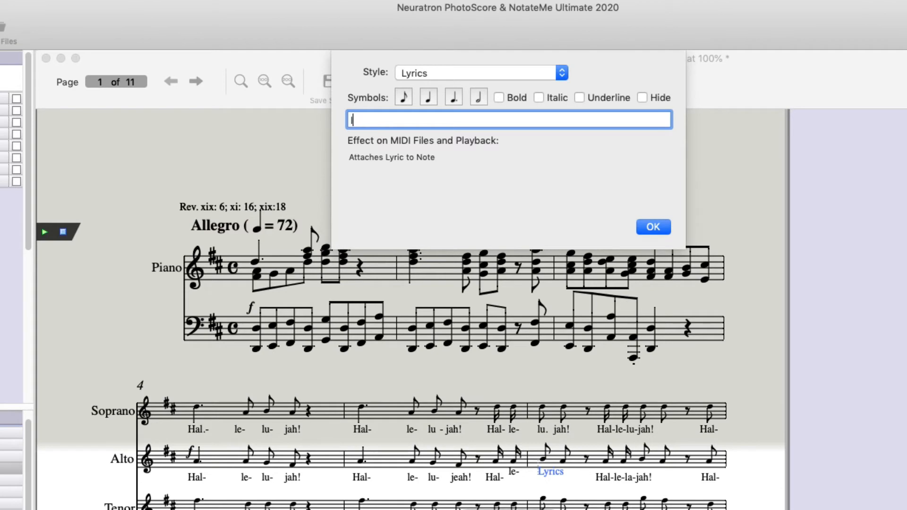
left_click(652, 227)
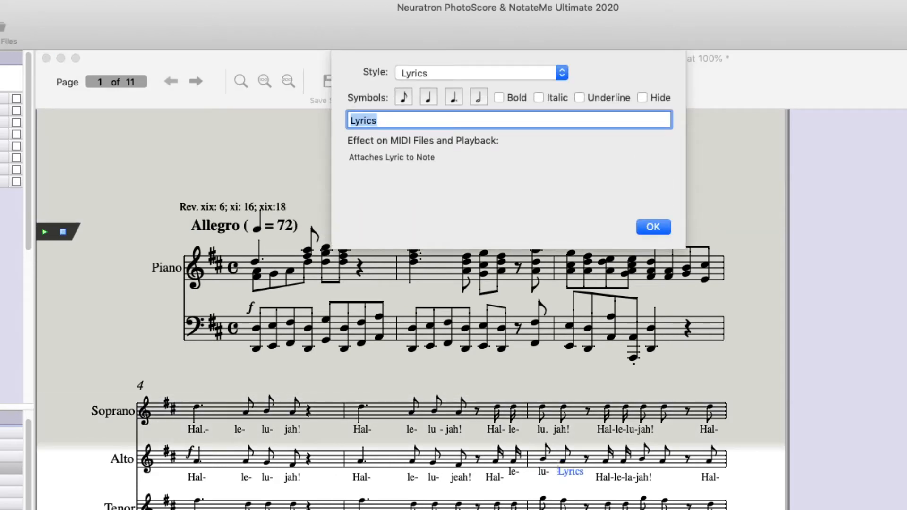
type("jah!")
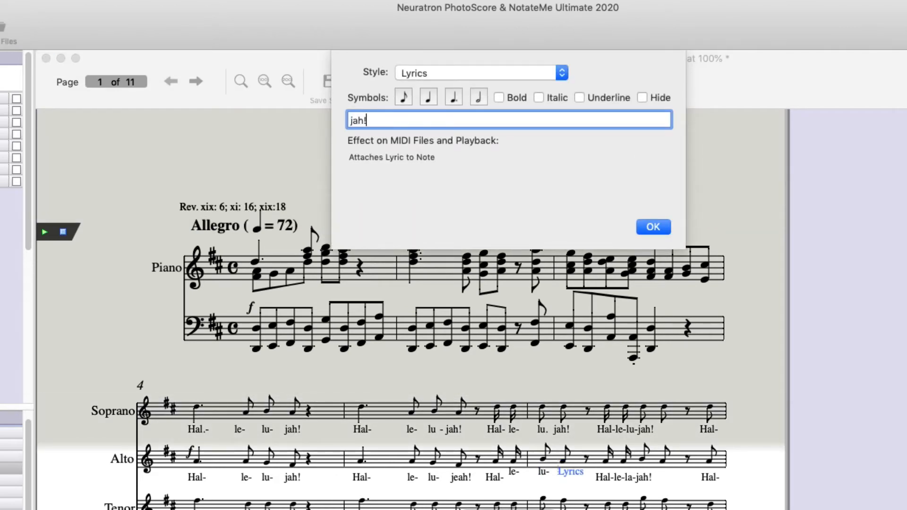
left_click(652, 226)
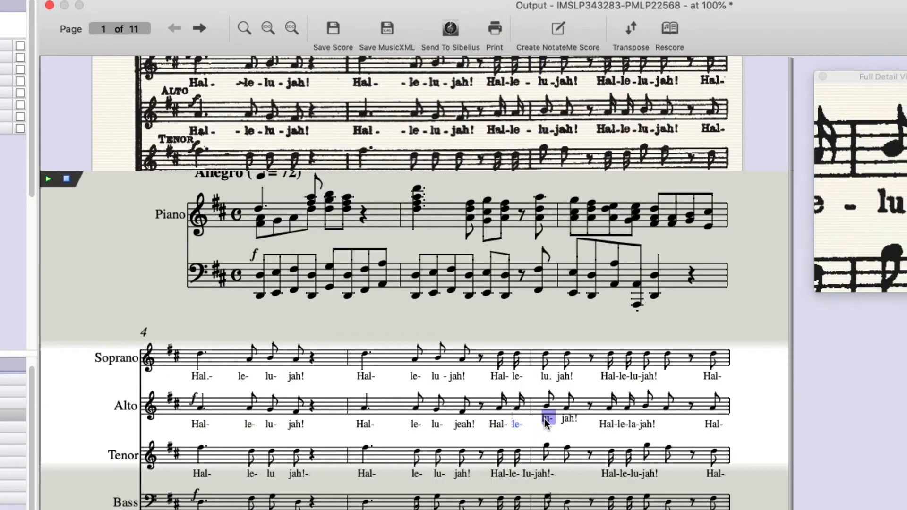
left_click(570, 423)
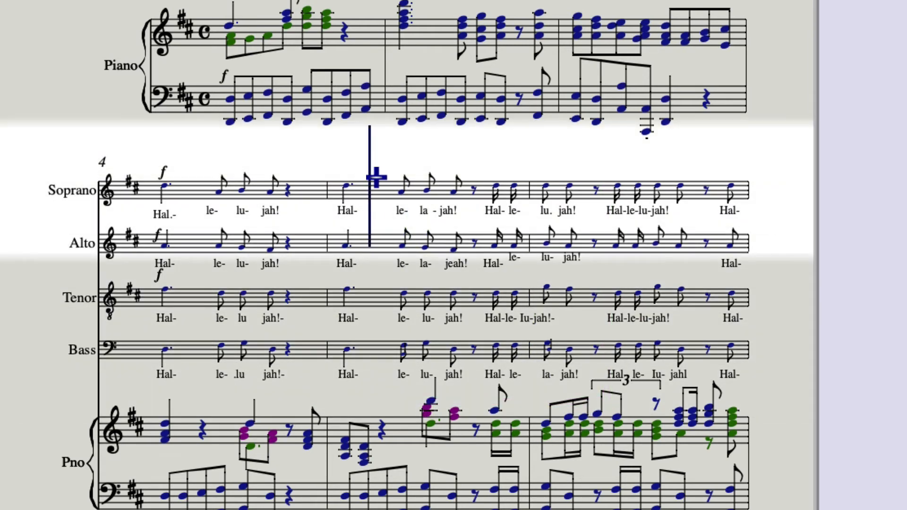
mouse_move(359, 163)
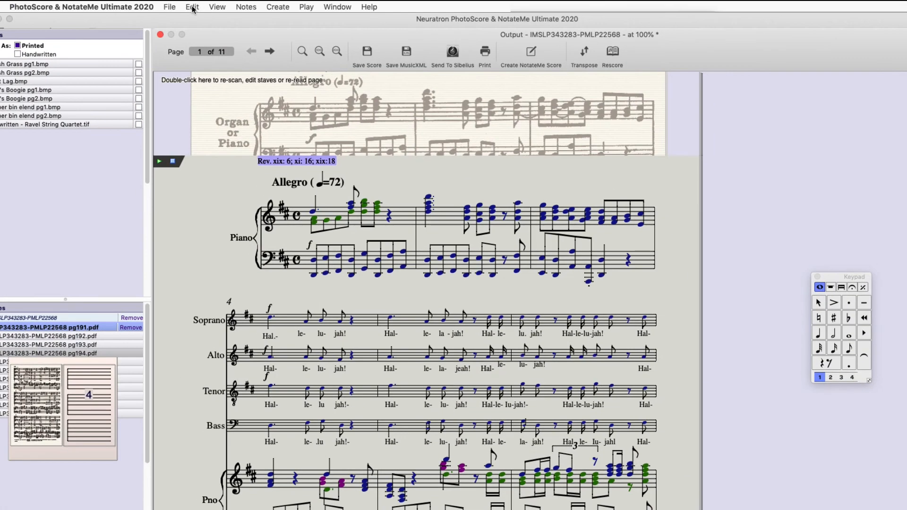
Replace 'la' with 'lu' in Lyrics-style text, making 22 replacements
left_click(192, 7)
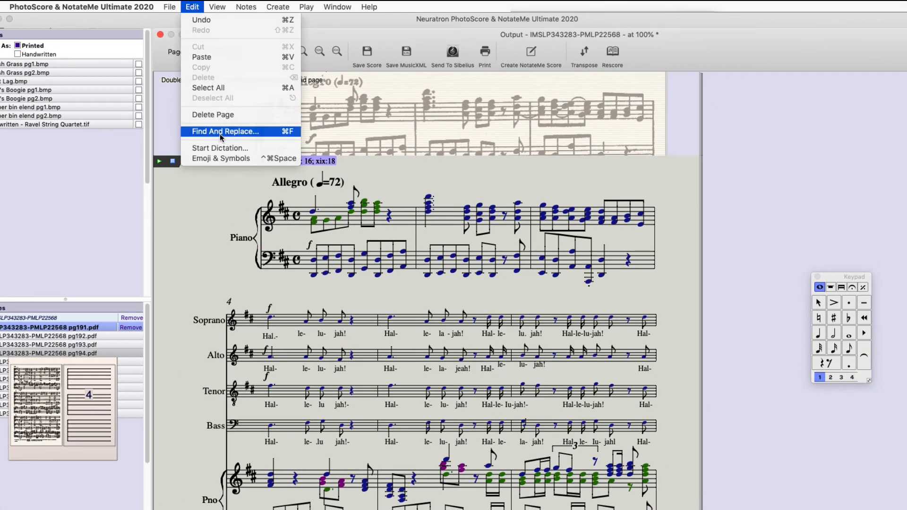
left_click(224, 131)
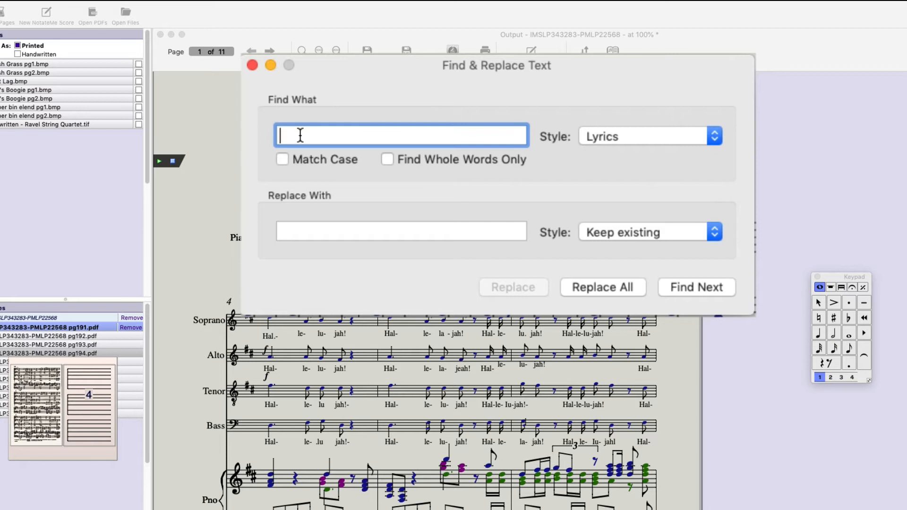
type("la")
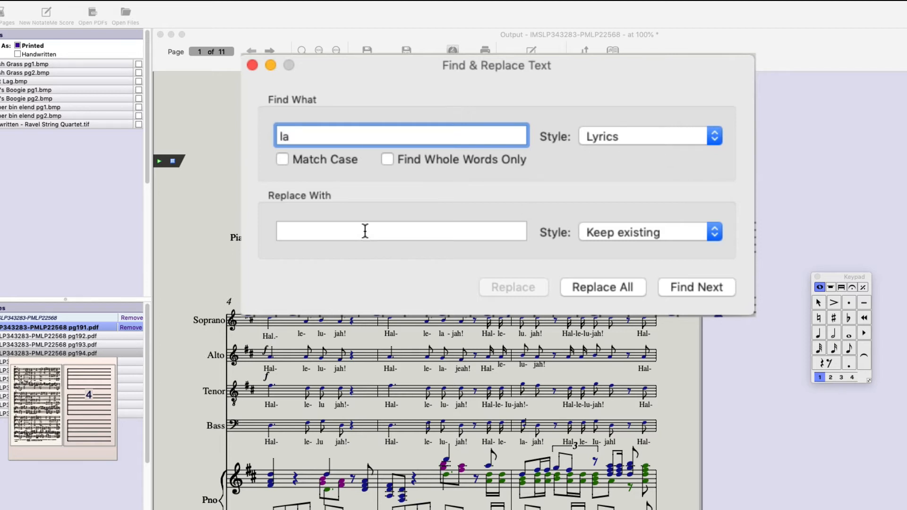
left_click(400, 231)
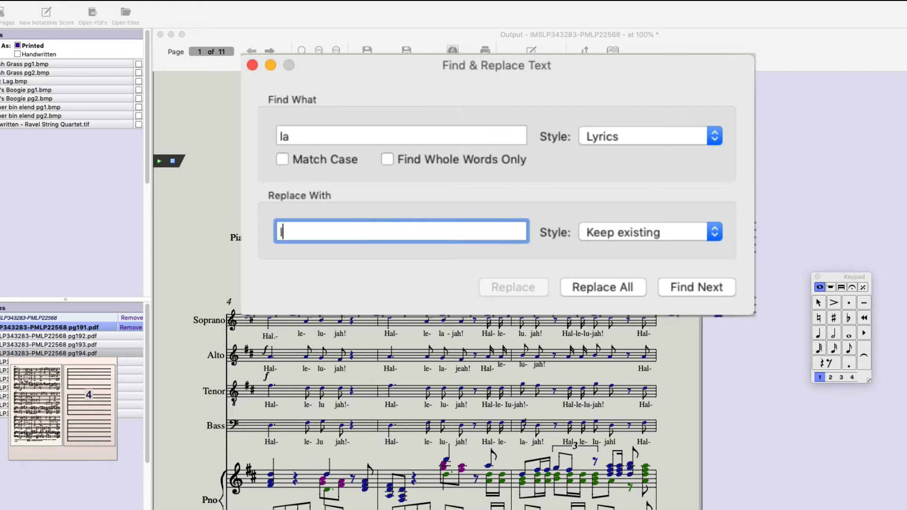
type("lu")
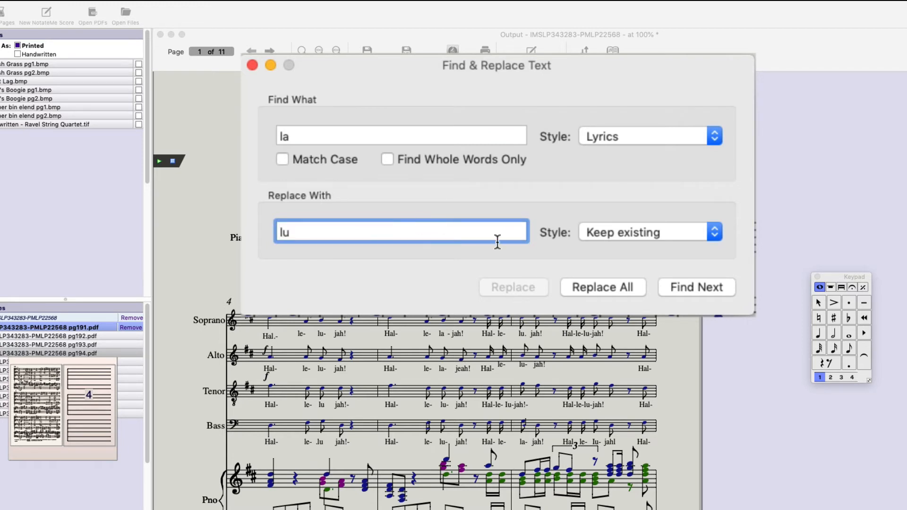
left_click(695, 287)
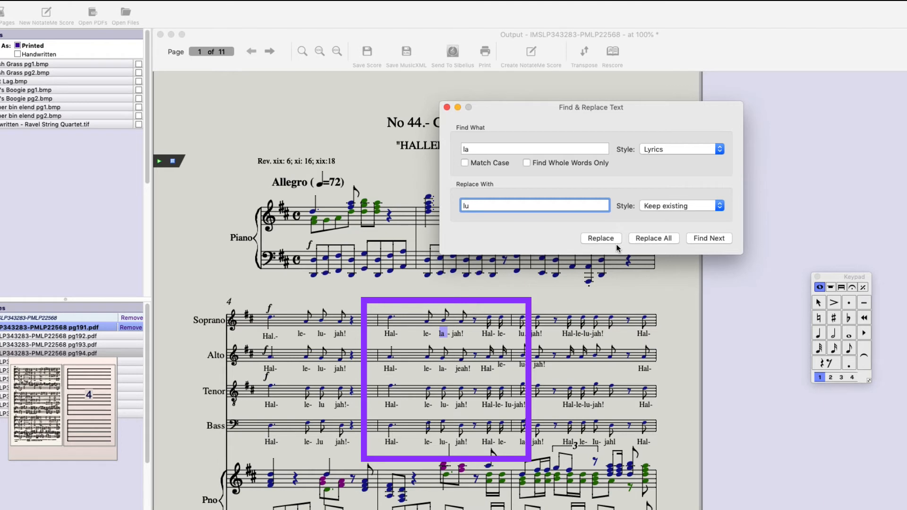
left_click(709, 238)
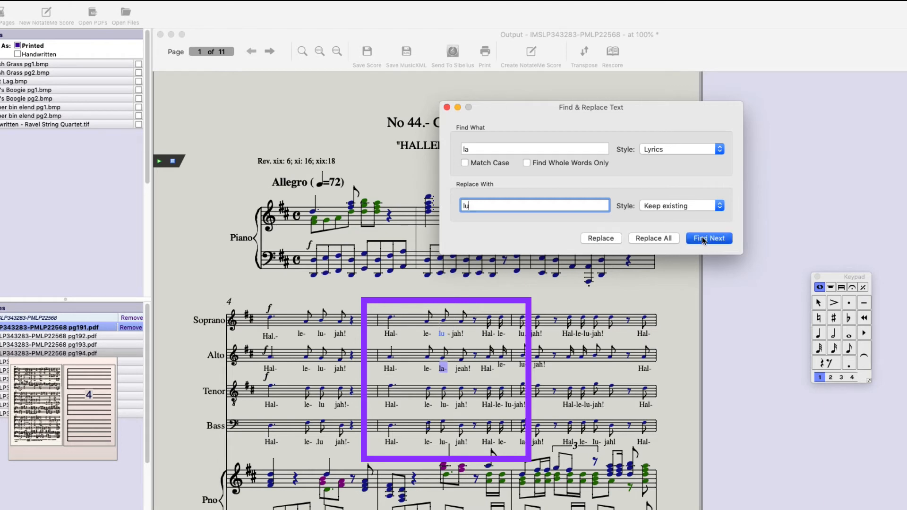
left_click(708, 238)
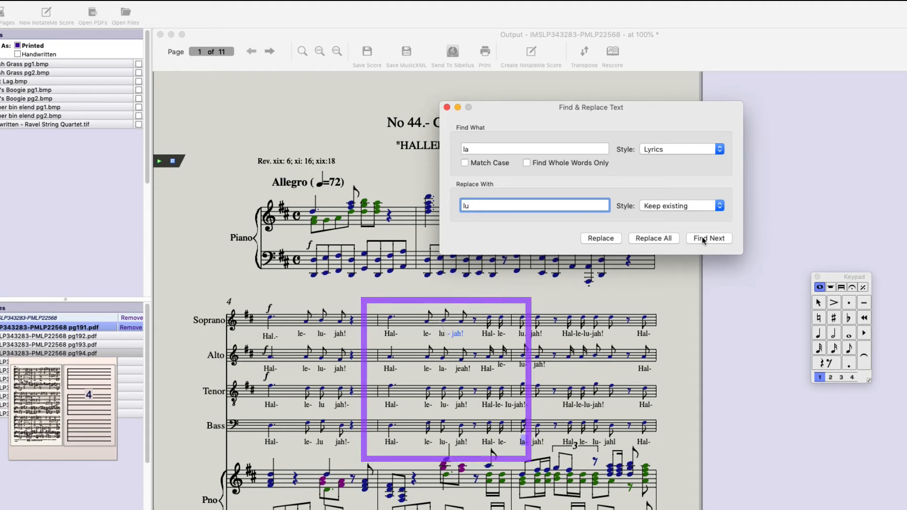
left_click(654, 238)
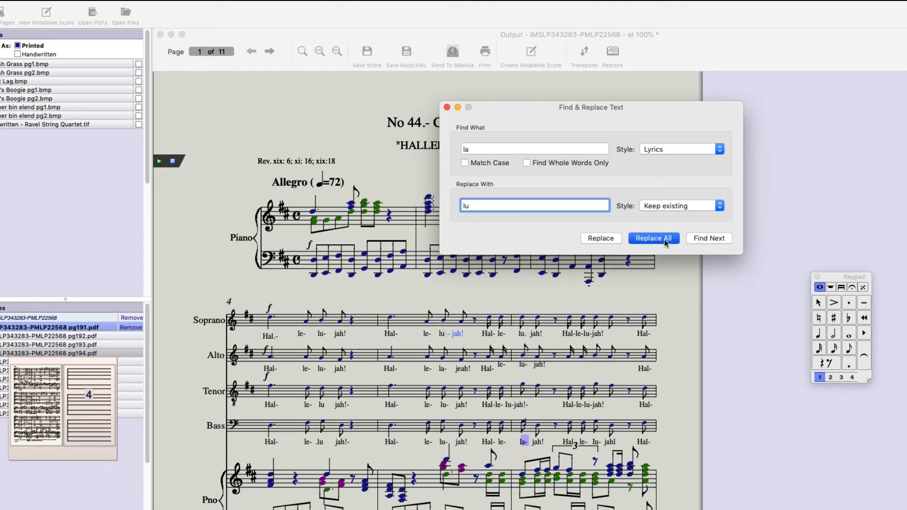
left_click(653, 237)
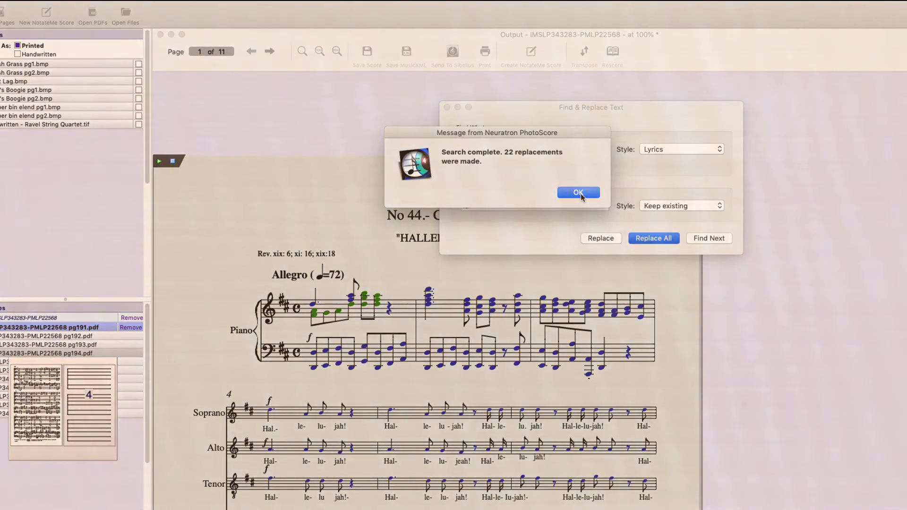
left_click(578, 192)
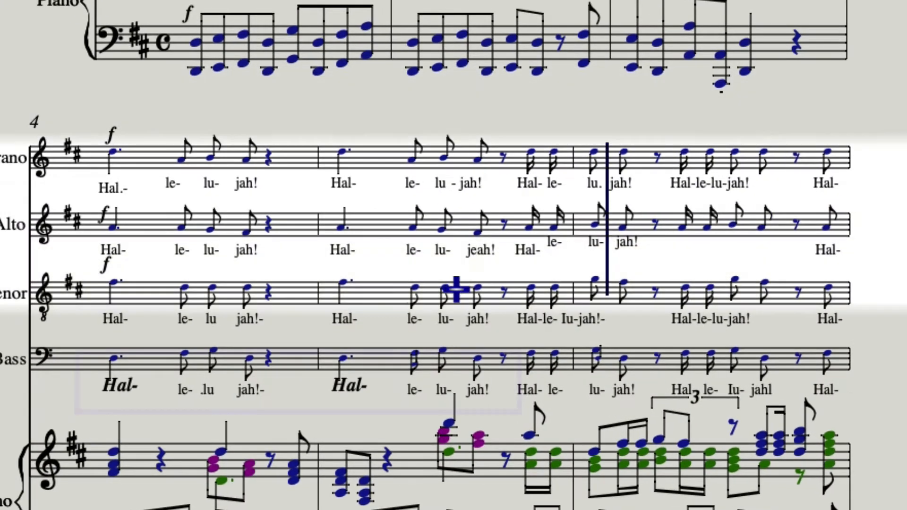
Replace Expression-style 'Hal' with Lyrics-style 'Hal' for both Bass occurrences
left_click(121, 385)
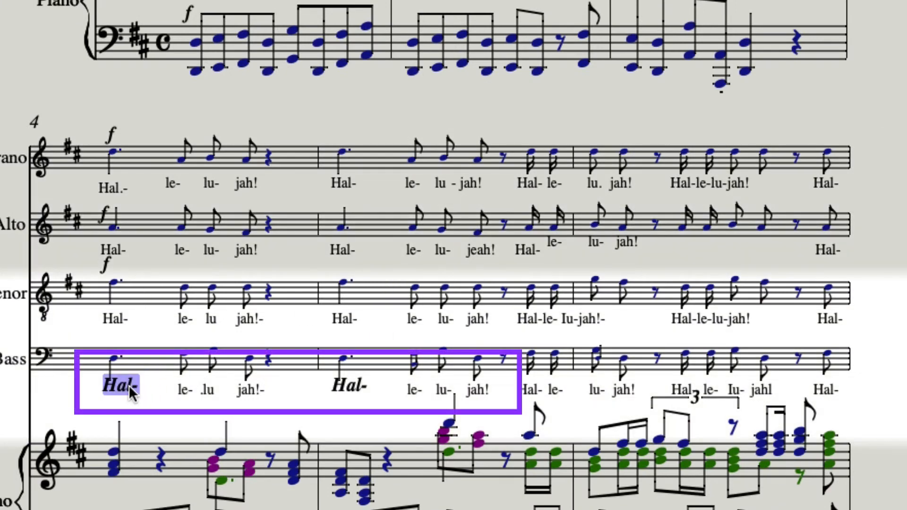
left_click(347, 387)
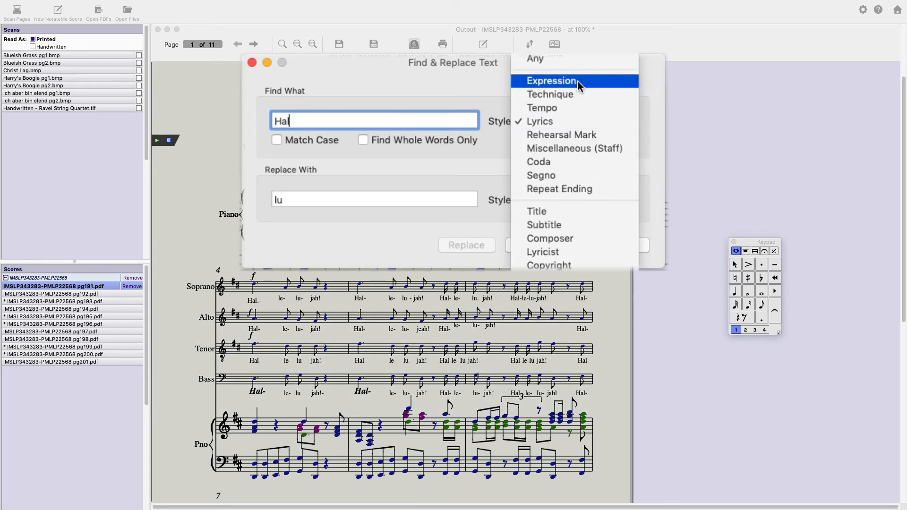
left_click(551, 80)
type("Ha")
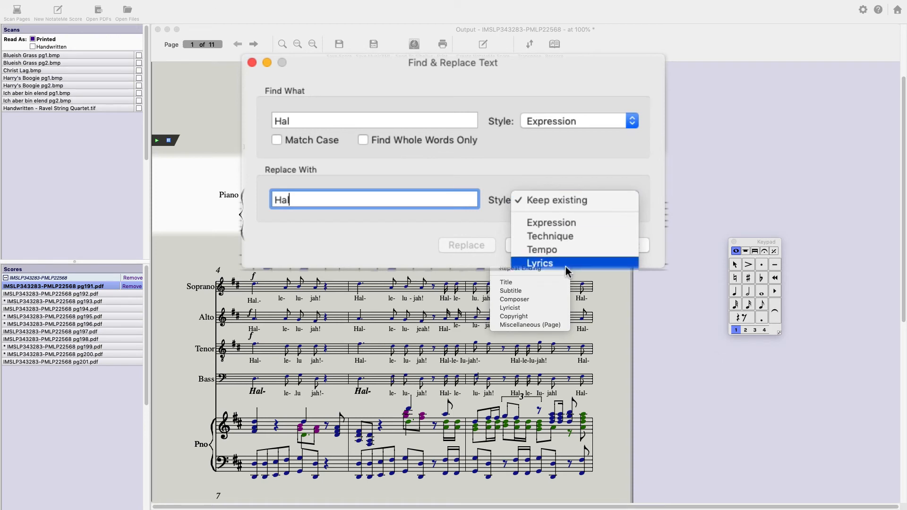
left_click(539, 263)
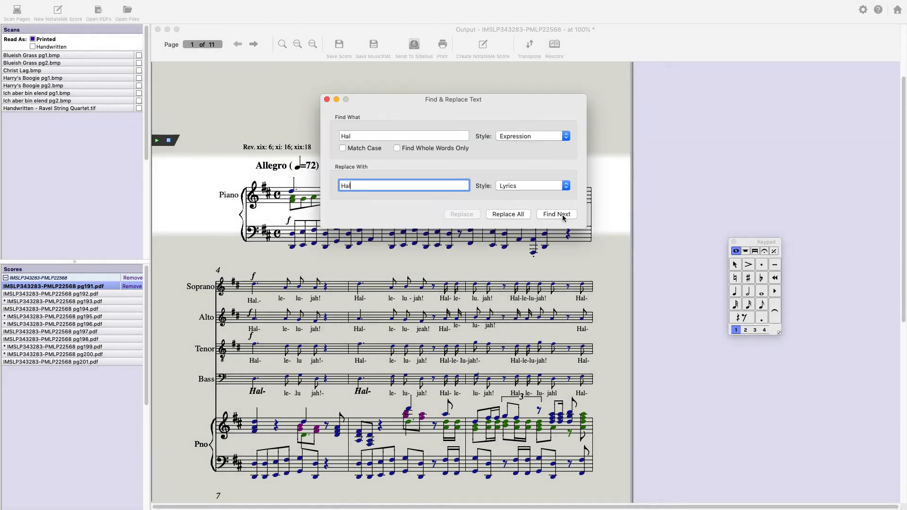
left_click(556, 214)
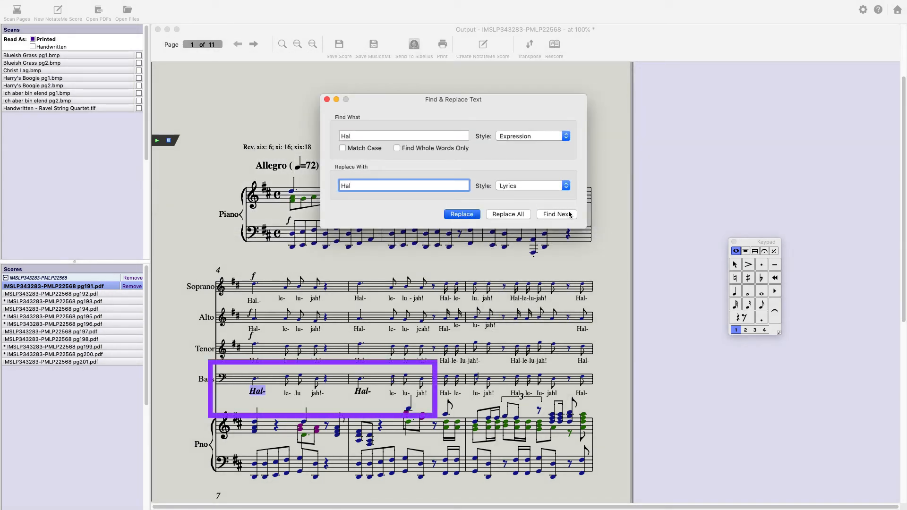
left_click(461, 214)
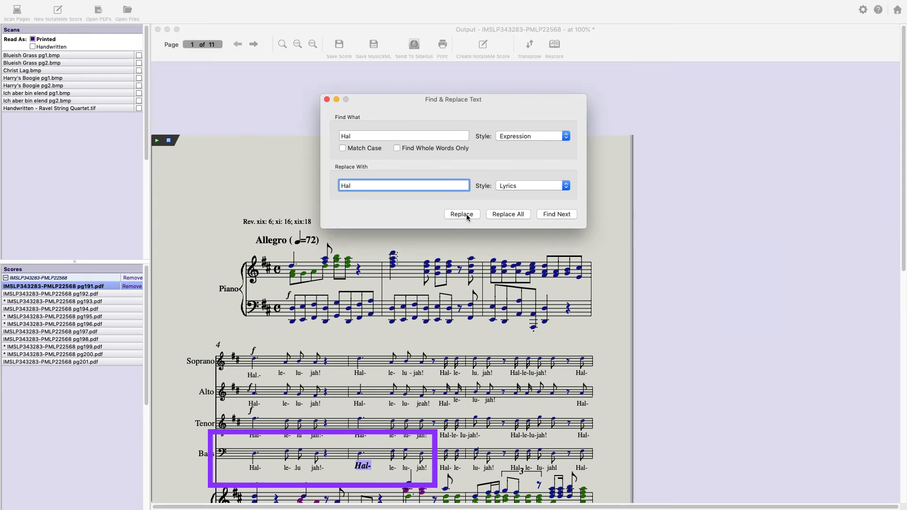
left_click(461, 214)
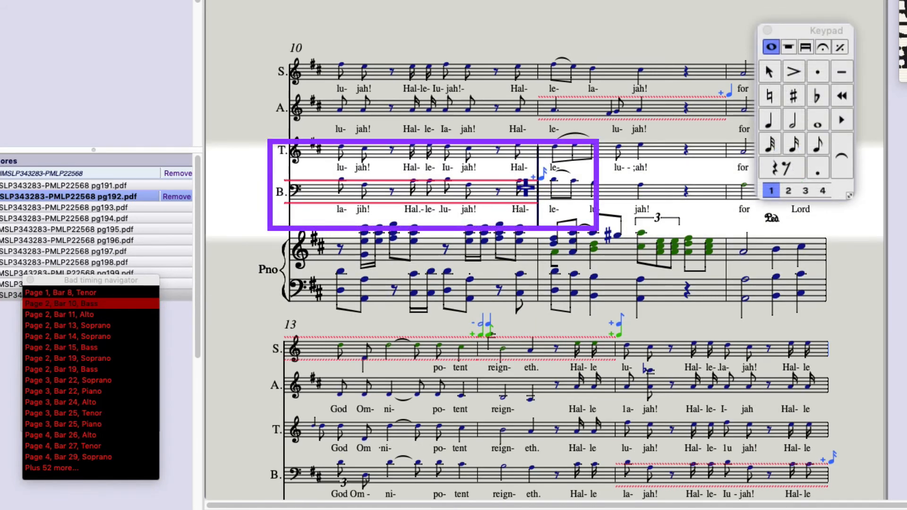
Correct the note values causing timing errors in Bass bar 10 and Alto bar 11
left_click(816, 144)
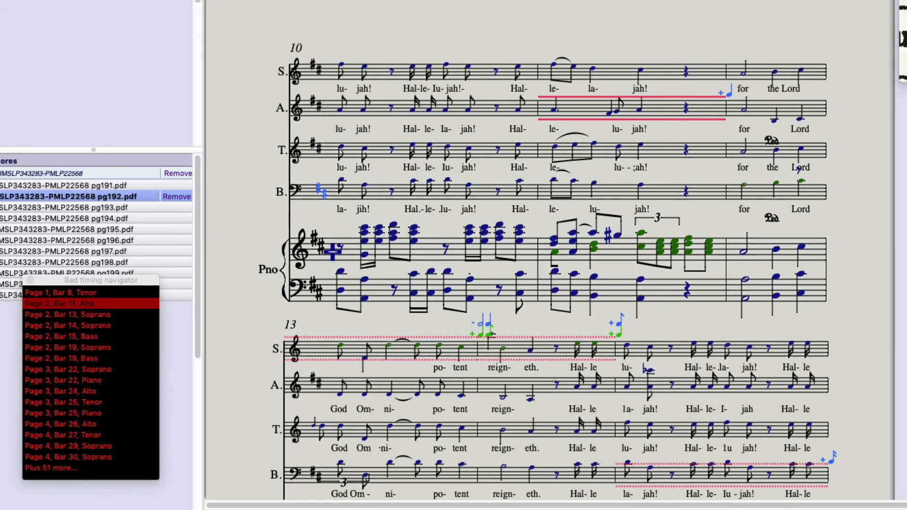
left_click(607, 108)
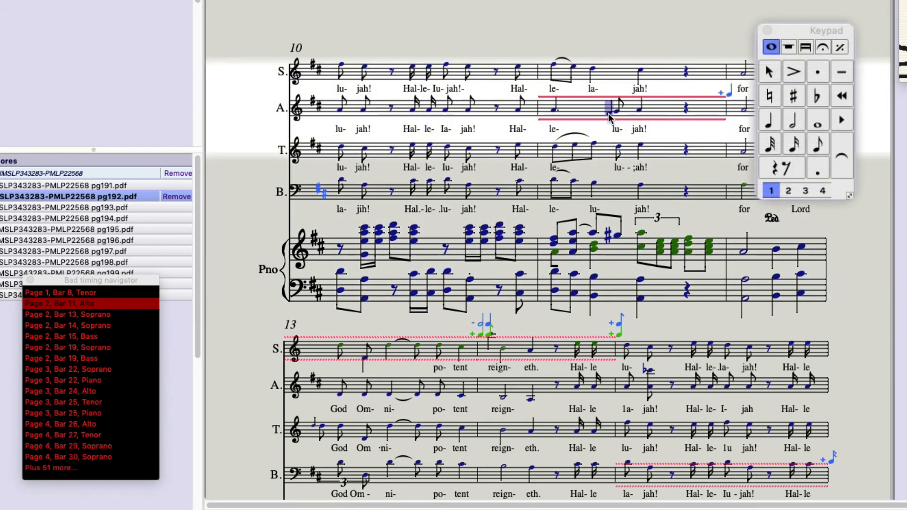
left_click(769, 119)
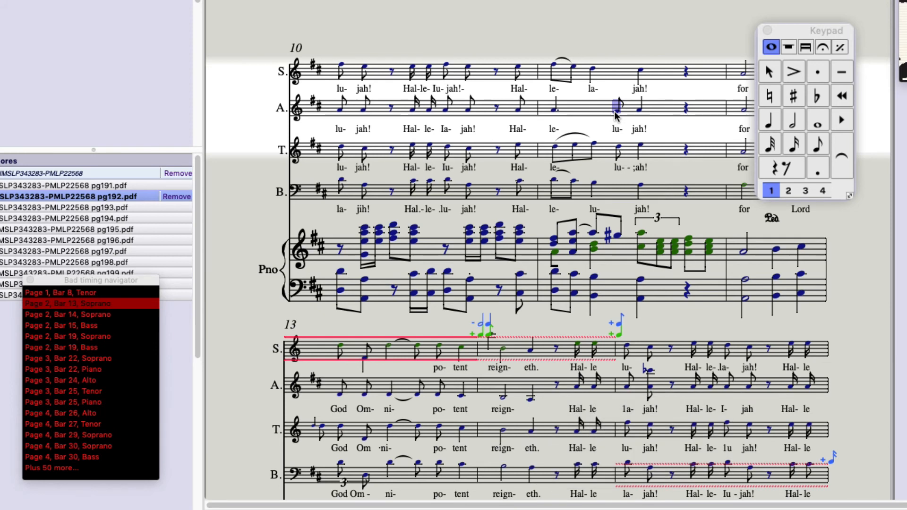
left_click(817, 144)
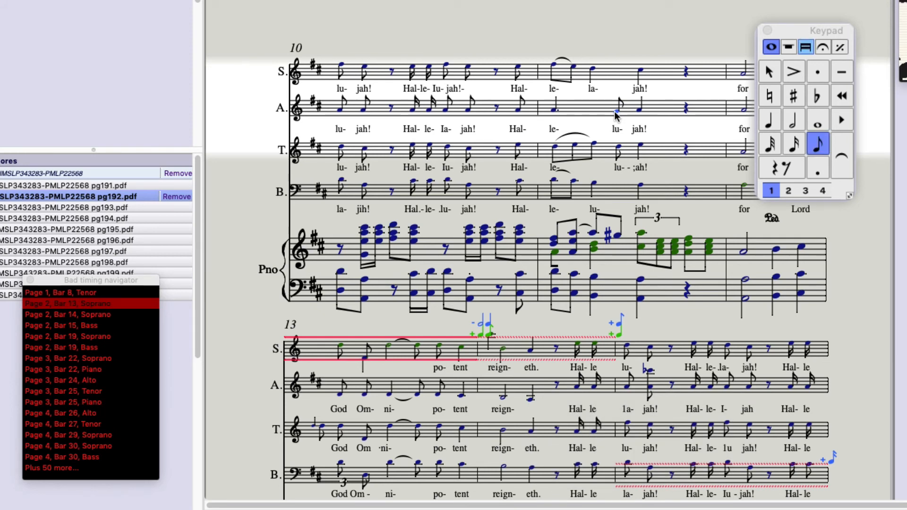
Add the lyric "the" under the Alto note in bar 12, so it reads "for the Lord"
left_click(793, 95)
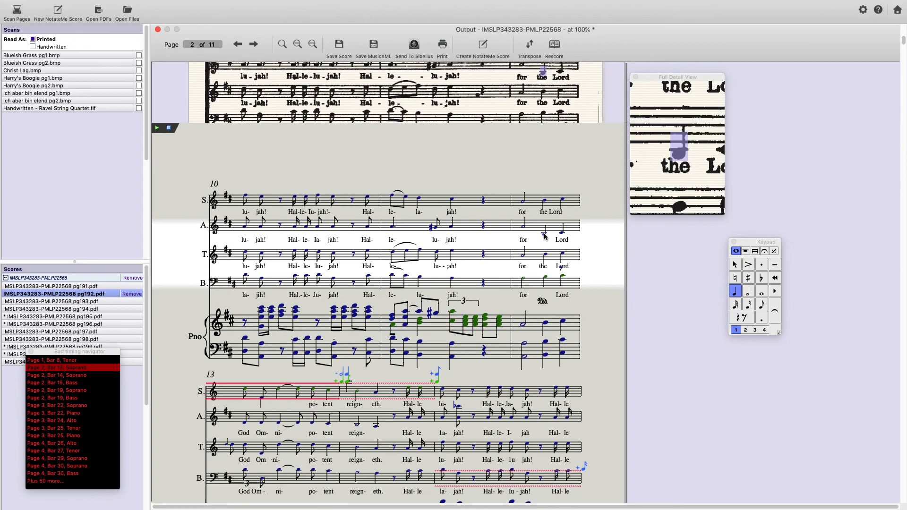
double_click(543, 234)
type("the")
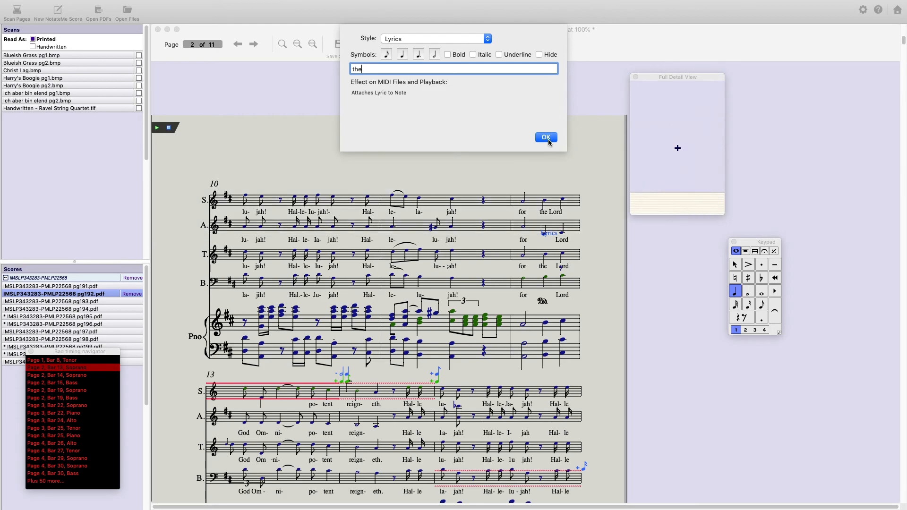
left_click(544, 137)
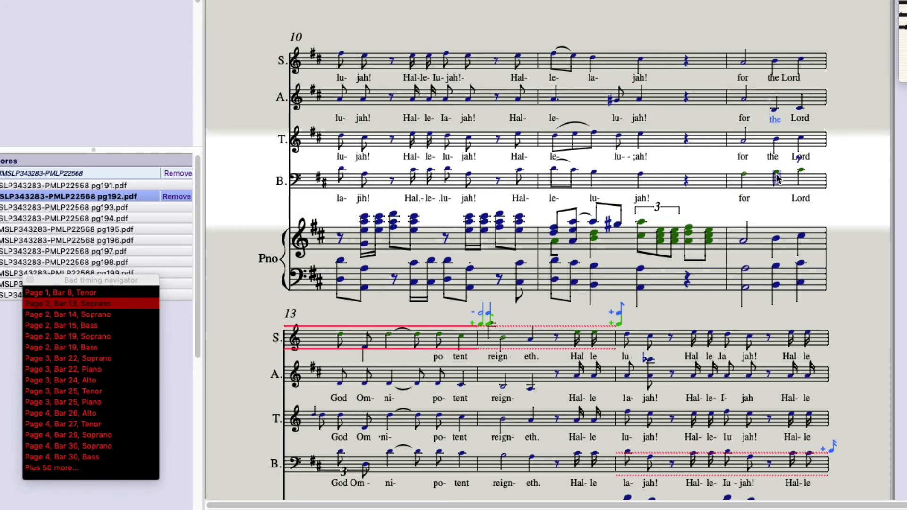
mouse_move(778, 198)
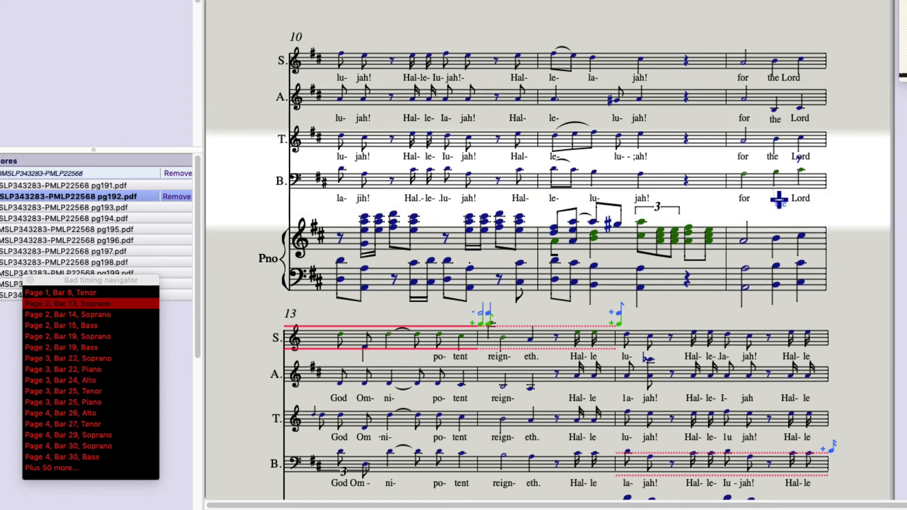
mouse_move(775, 191)
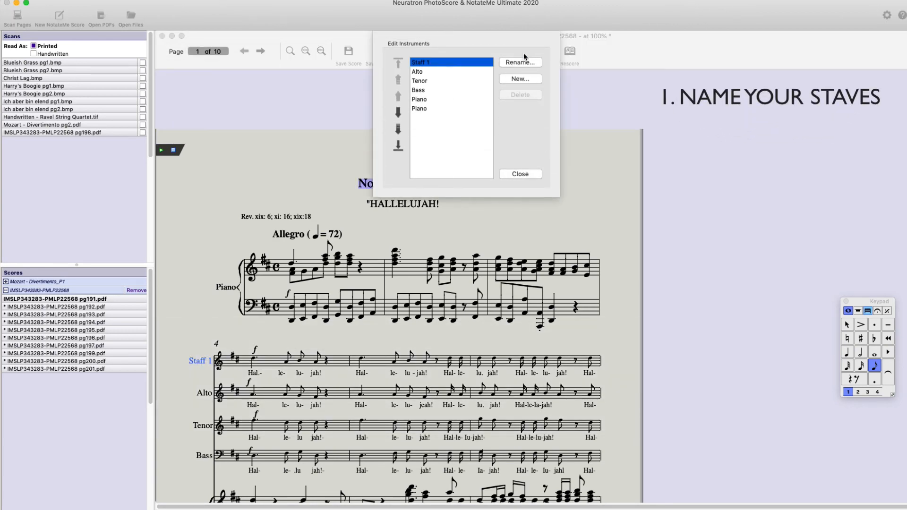
Rename Staff 1 to Singers > Soprano in Edit Instruments
left_click(519, 62)
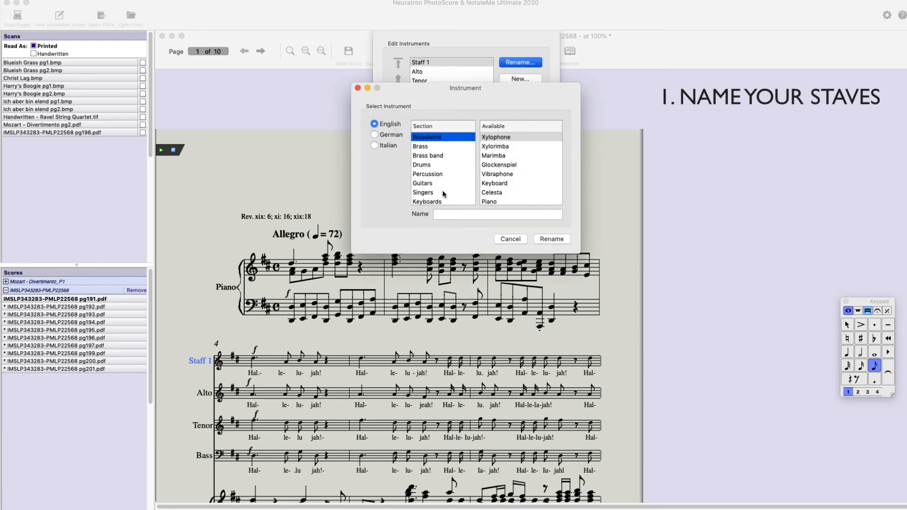
left_click(423, 192)
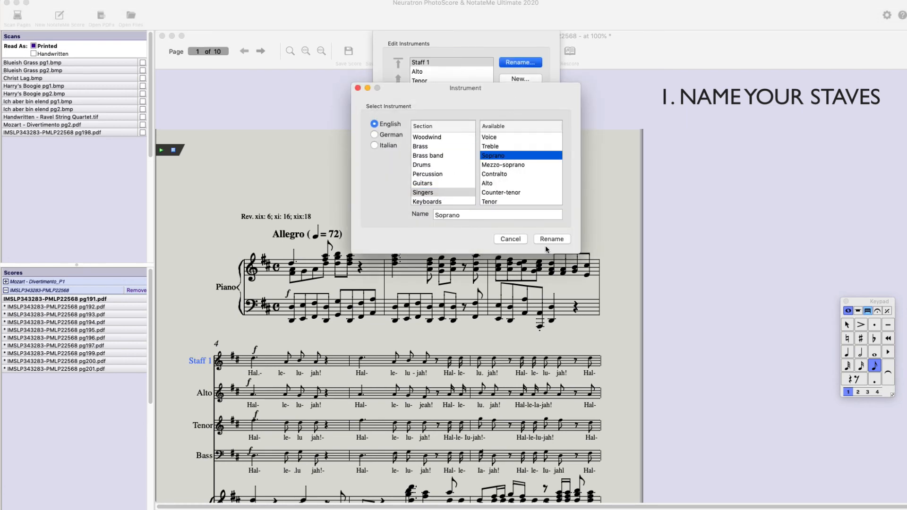
left_click(550, 239)
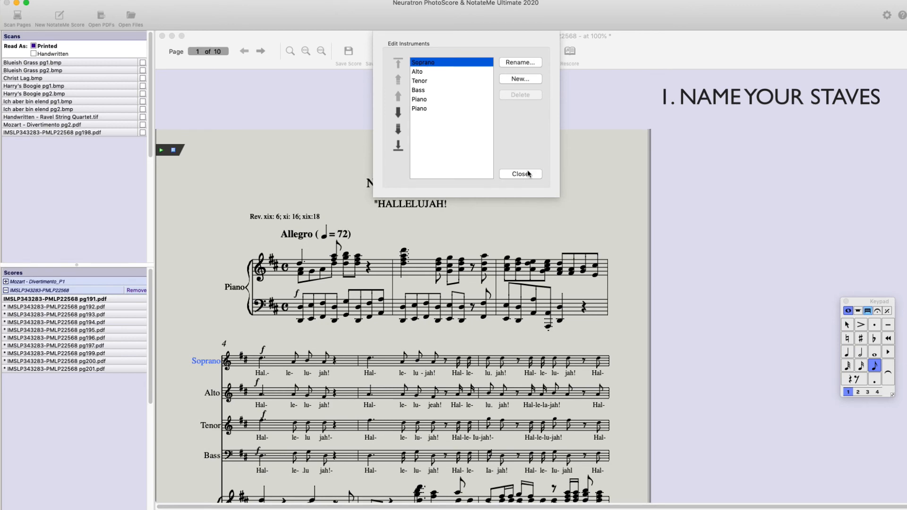
left_click(519, 174)
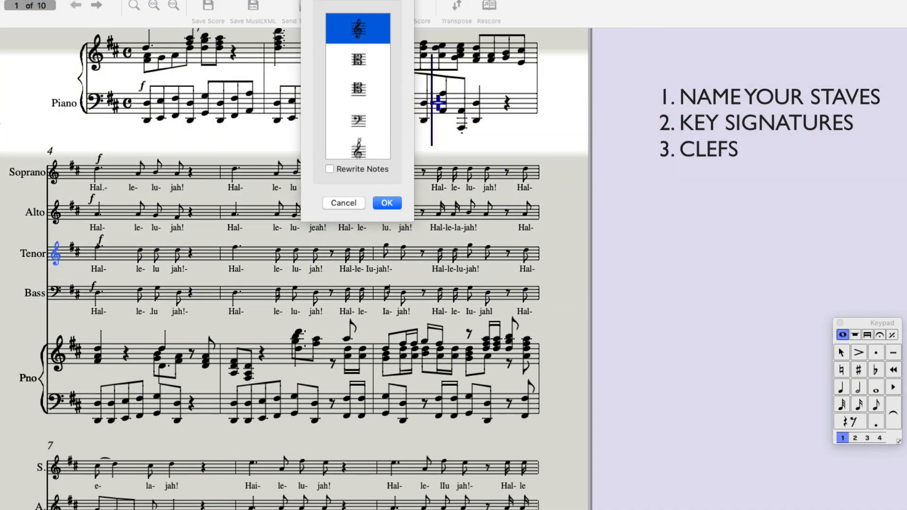
Change the Tenor staff's clef to the octave treble clef
scroll("down", 3)
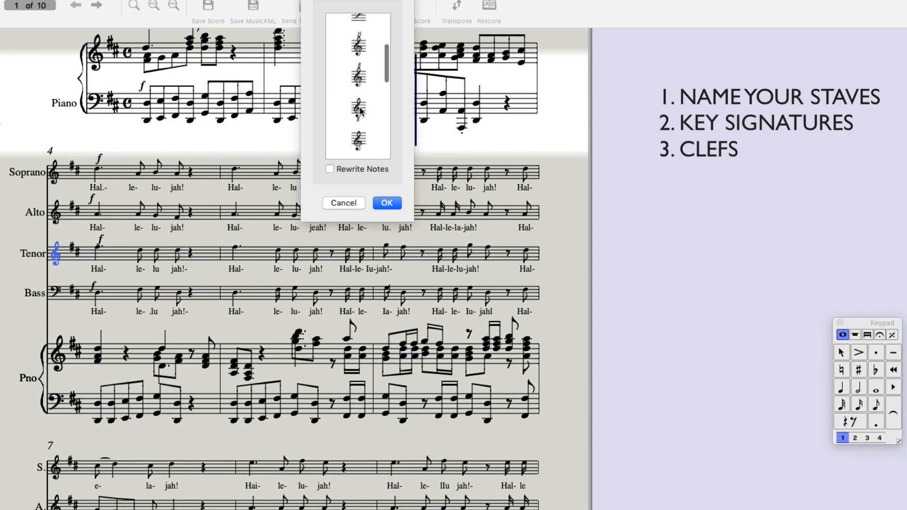
left_click(386, 204)
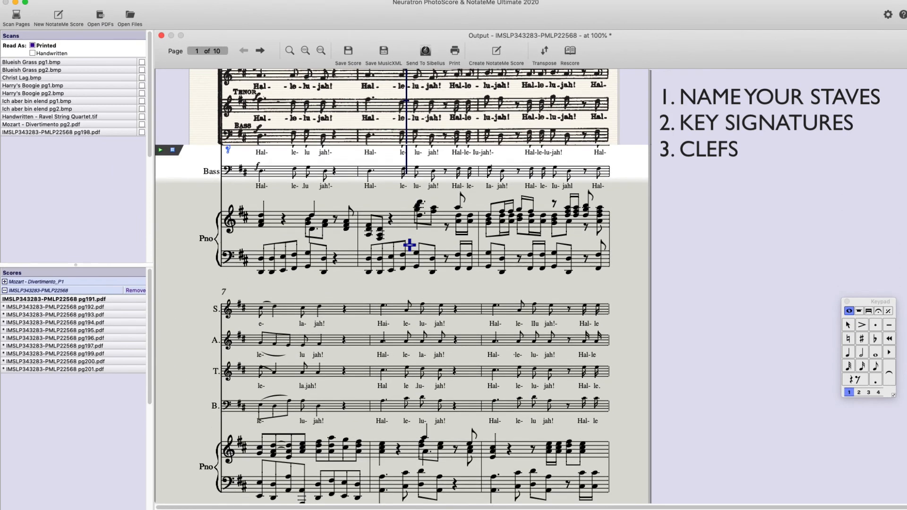
scroll("down", 3)
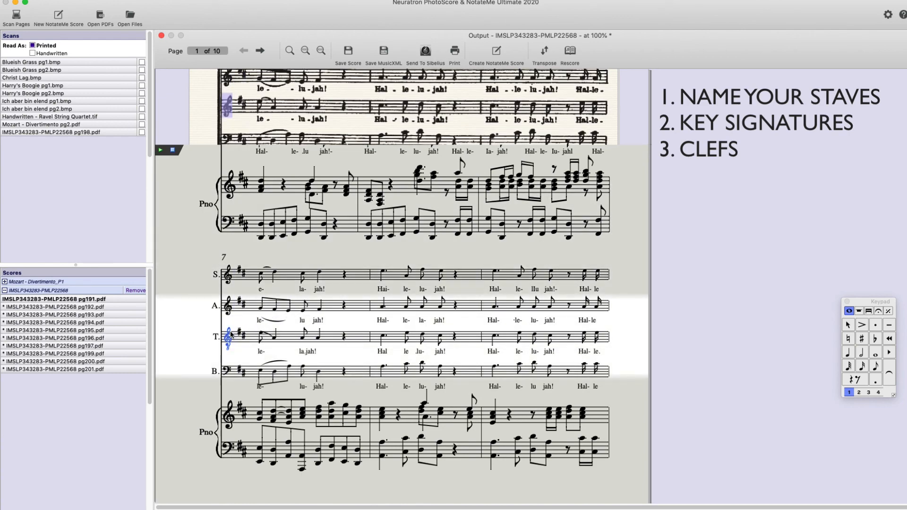
scroll("up", 3)
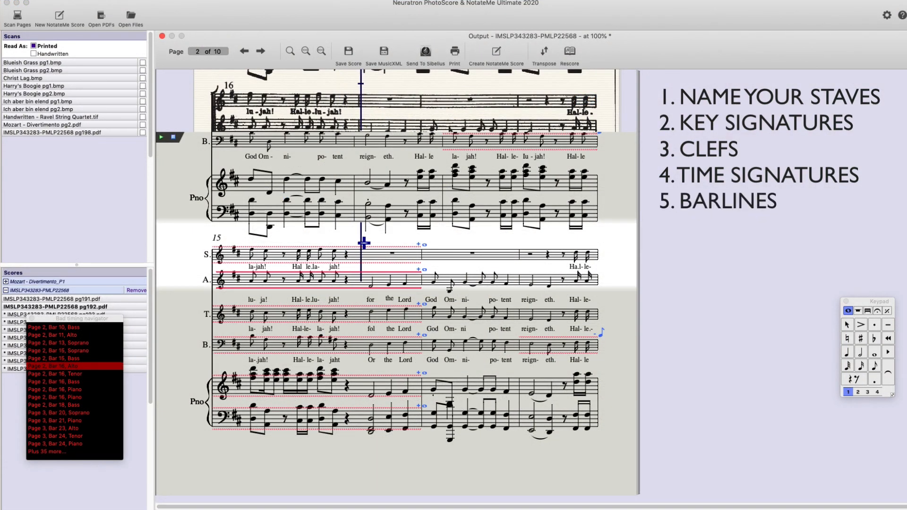
Insert a standard barline in the bar 15 system, then go to the Soprano bar 13 timing error
right_click(362, 242)
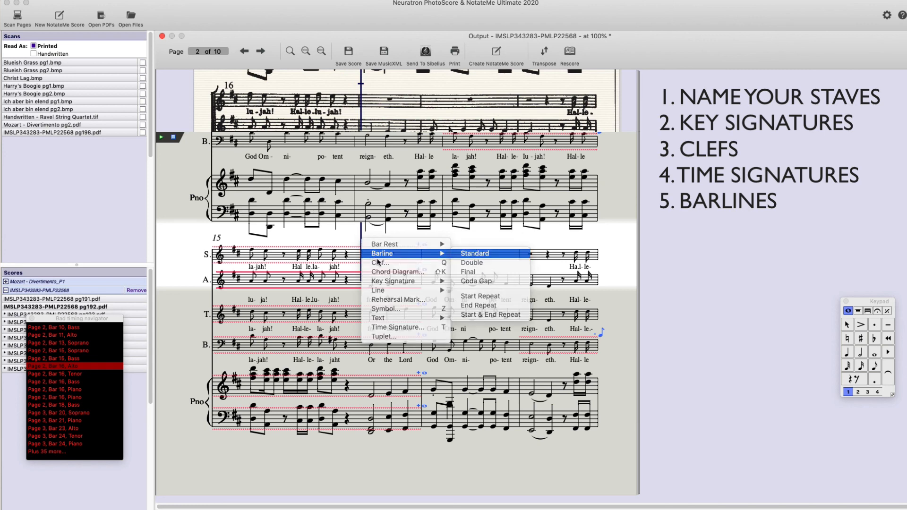
left_click(474, 253)
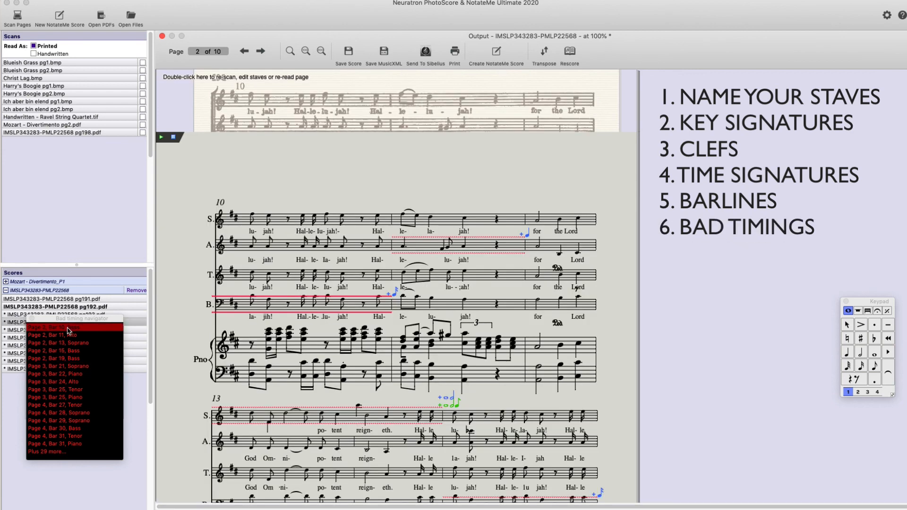
left_click(58, 309)
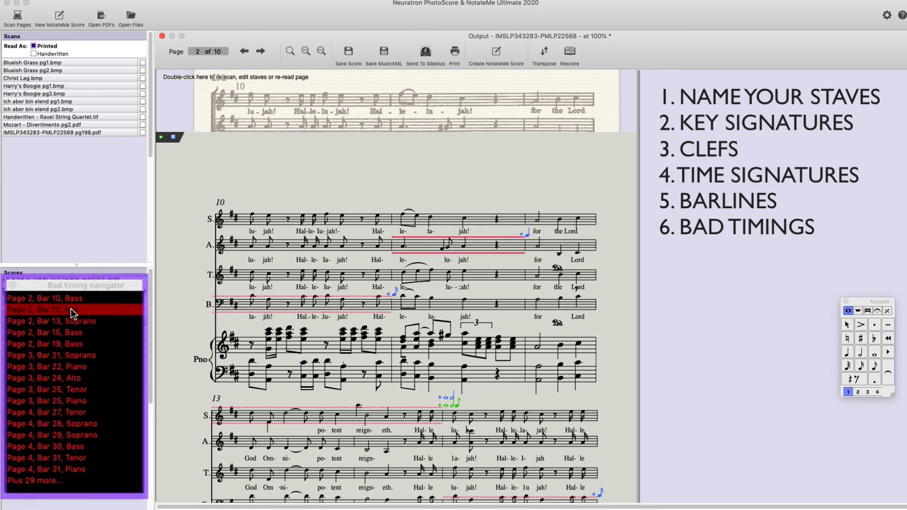
left_click(74, 322)
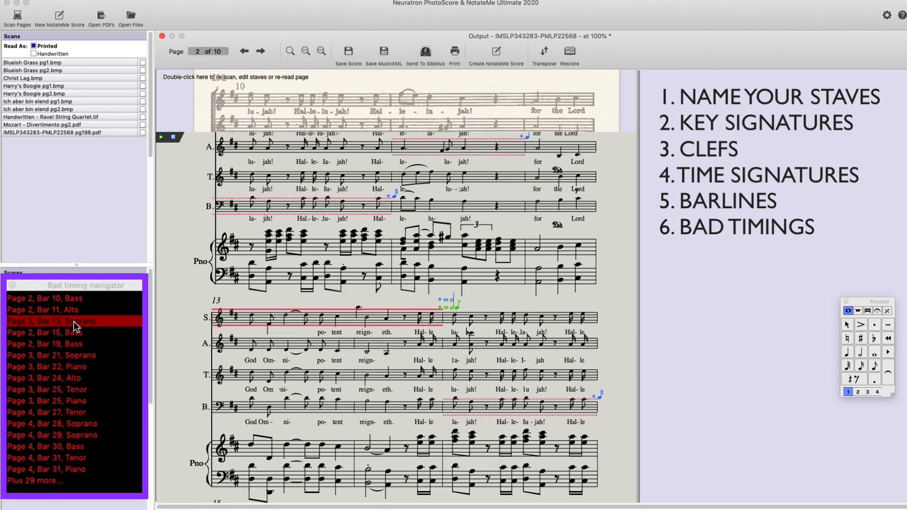